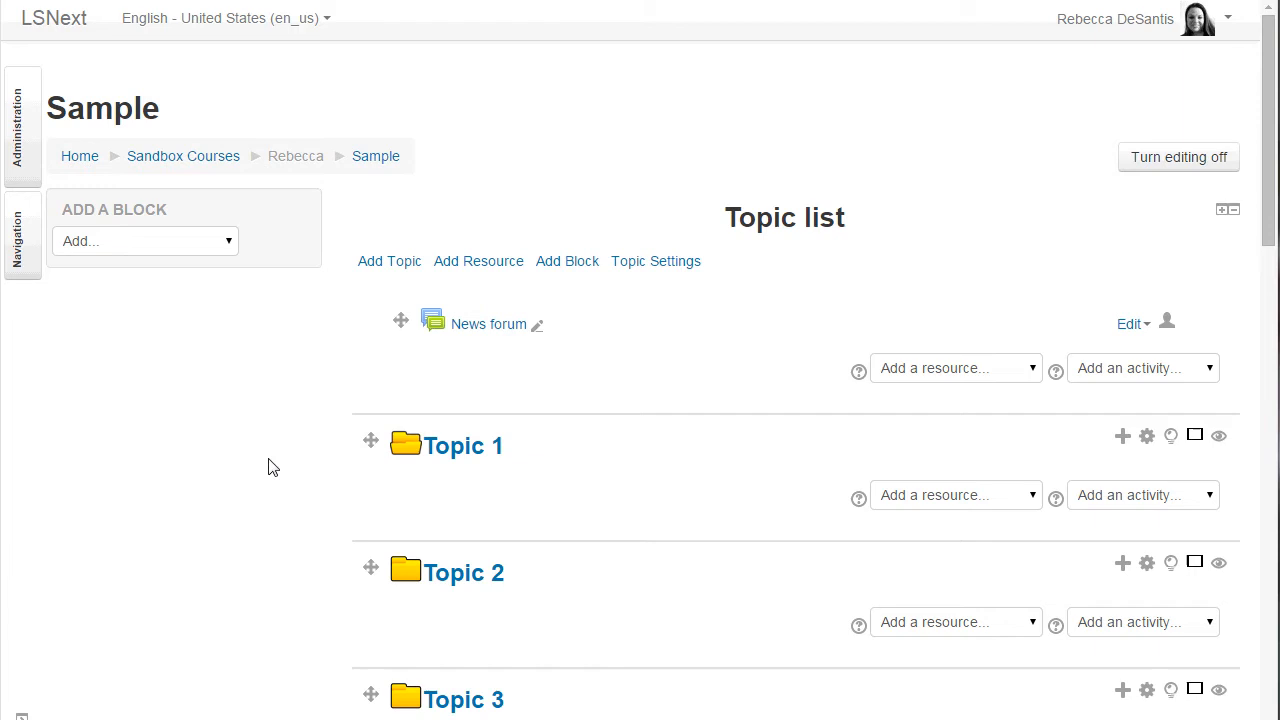
# Show the activity list for Topic 1 of the Sample course
pyautogui.click(1143, 495)
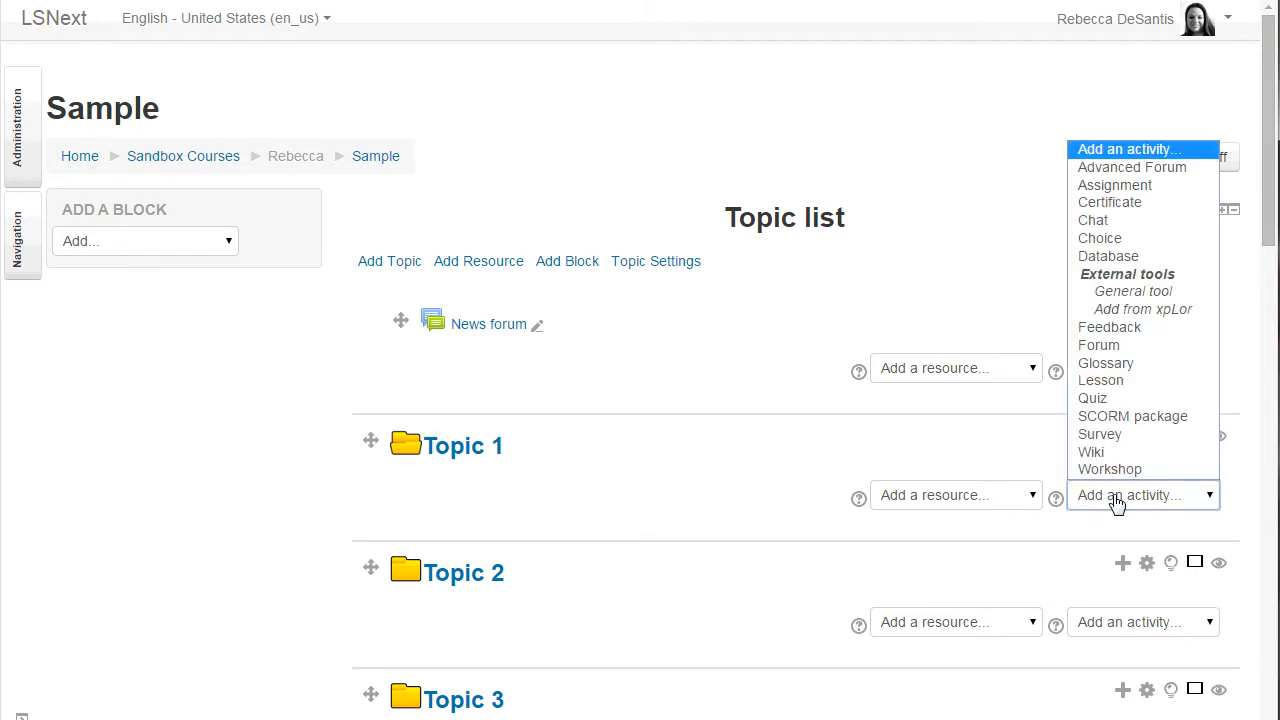
pyautogui.moveTo(1100, 380)
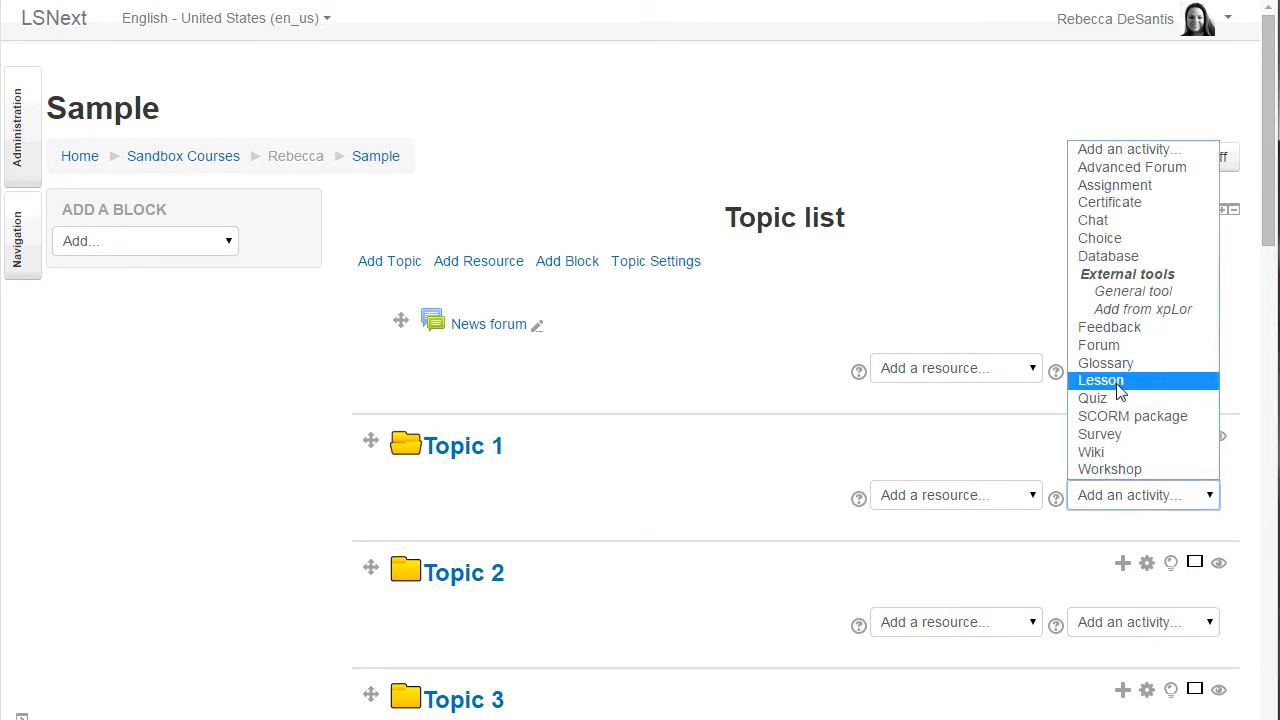
# Start a new Lesson named 'Sample Lesson' and collapse its General section
pyautogui.click(1100, 380)
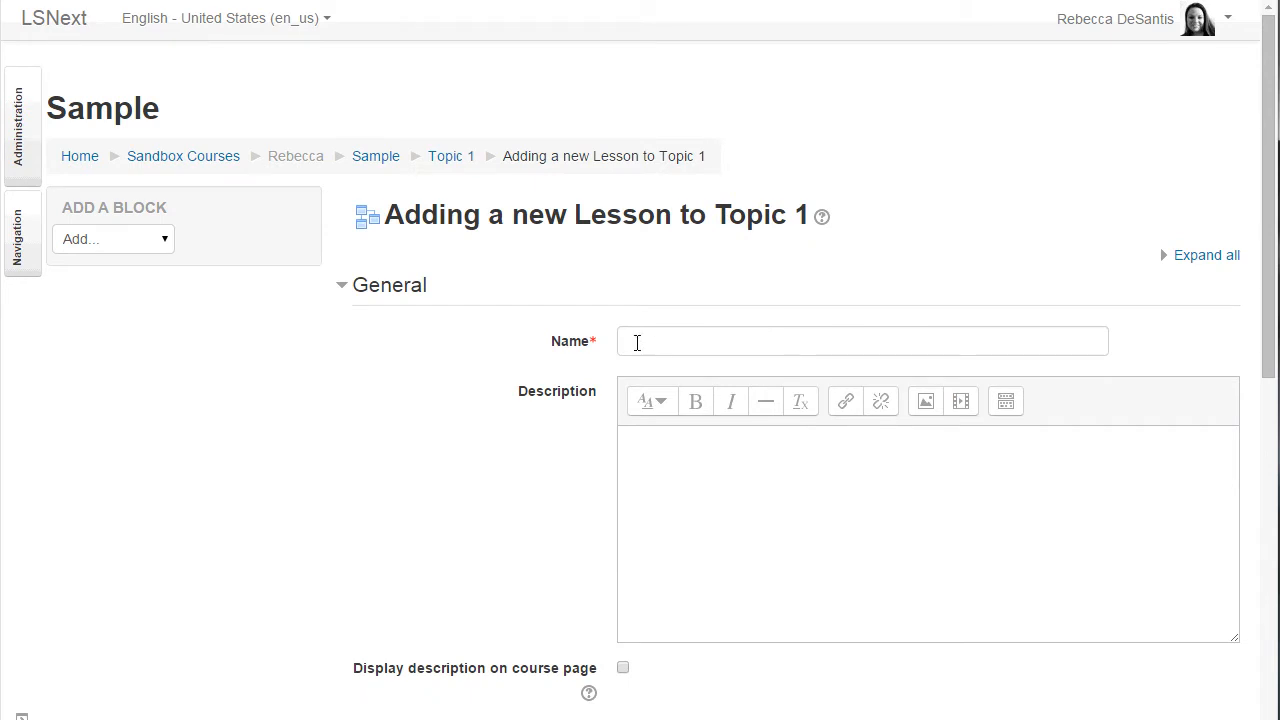
pyautogui.write('Sample Lesson')
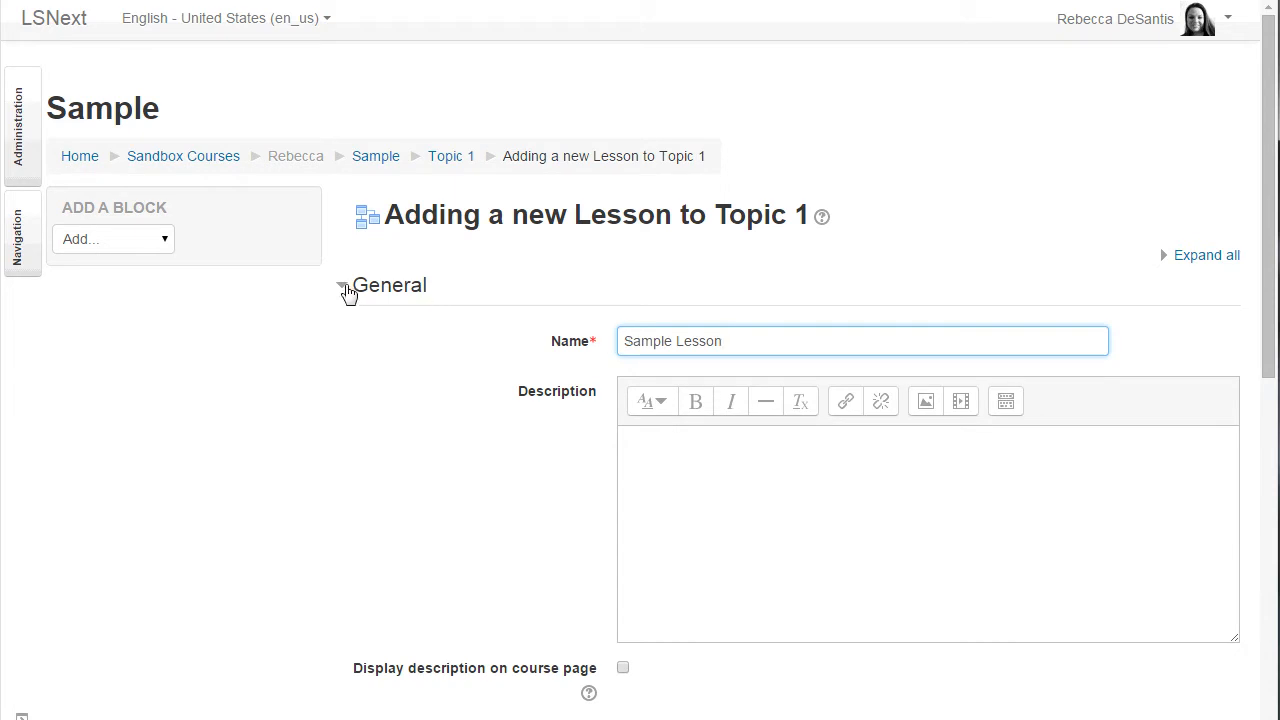
pyautogui.click(342, 285)
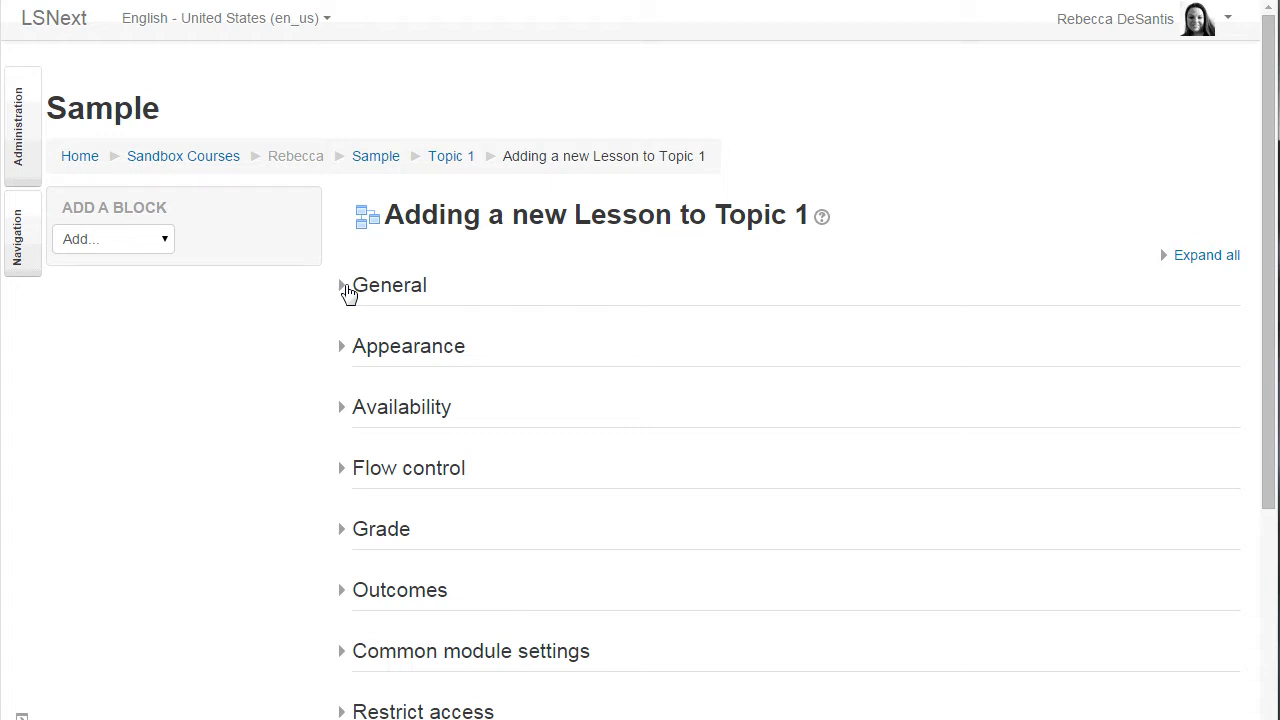
pyautogui.moveTo(354, 340)
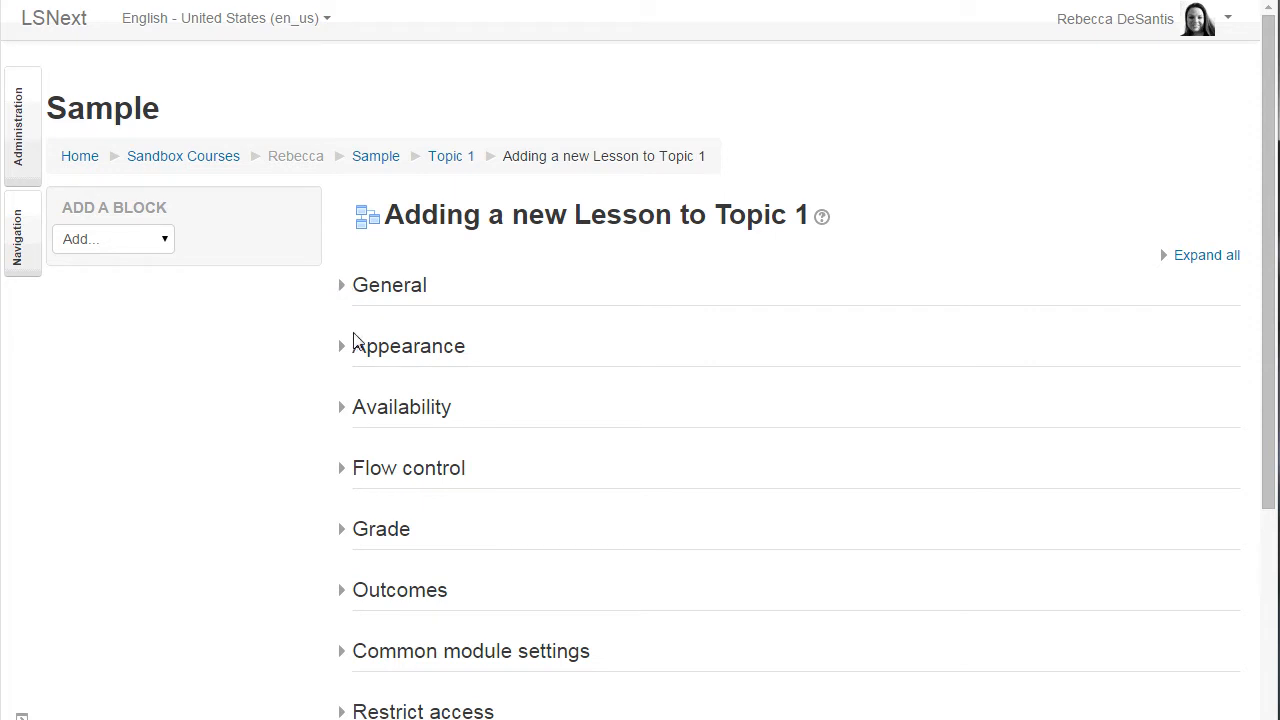
# In Appearance, set Progress bar, Display ongoing score and Display menu all to Yes
pyautogui.click(409, 345)
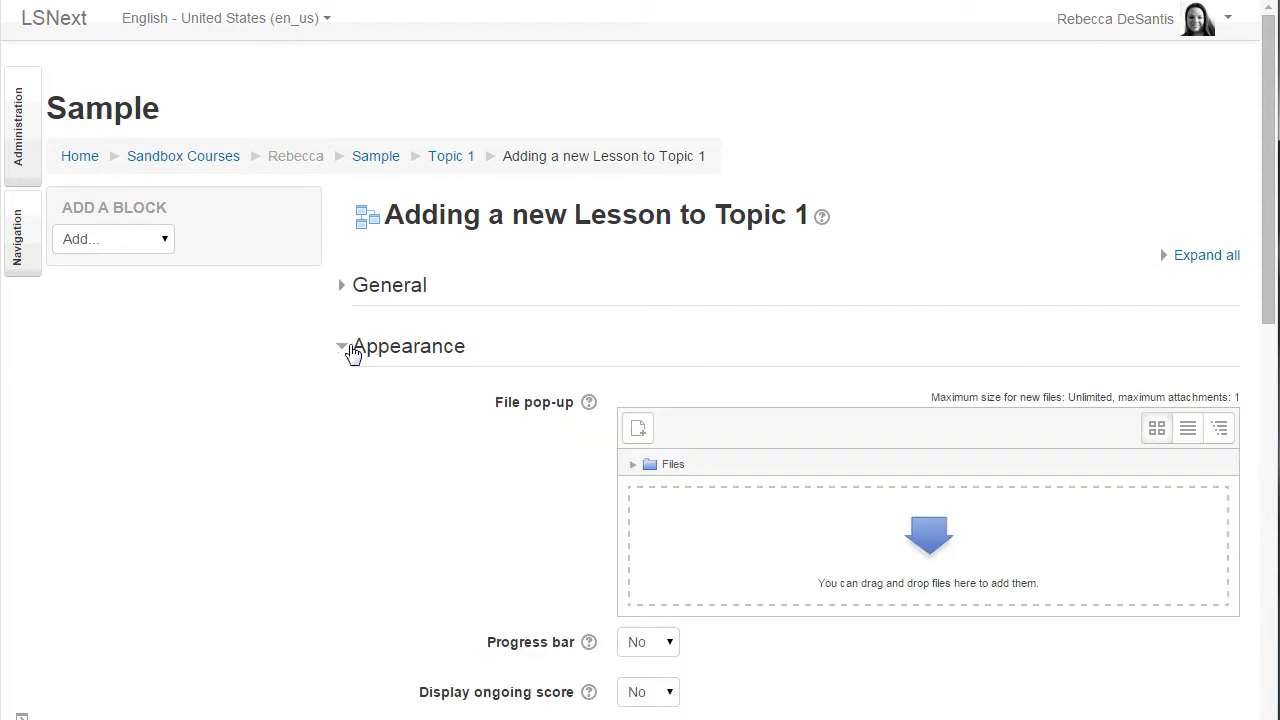
pyautogui.moveTo(405, 387)
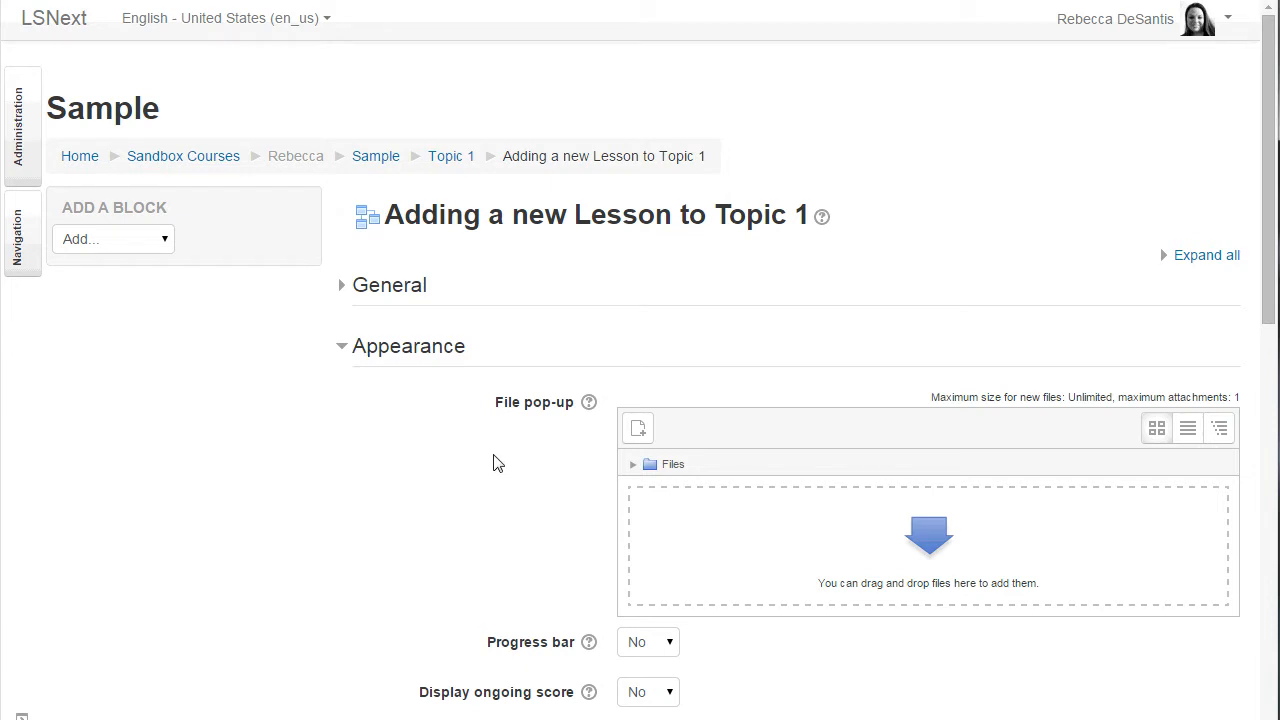
pyautogui.scroll(-3)
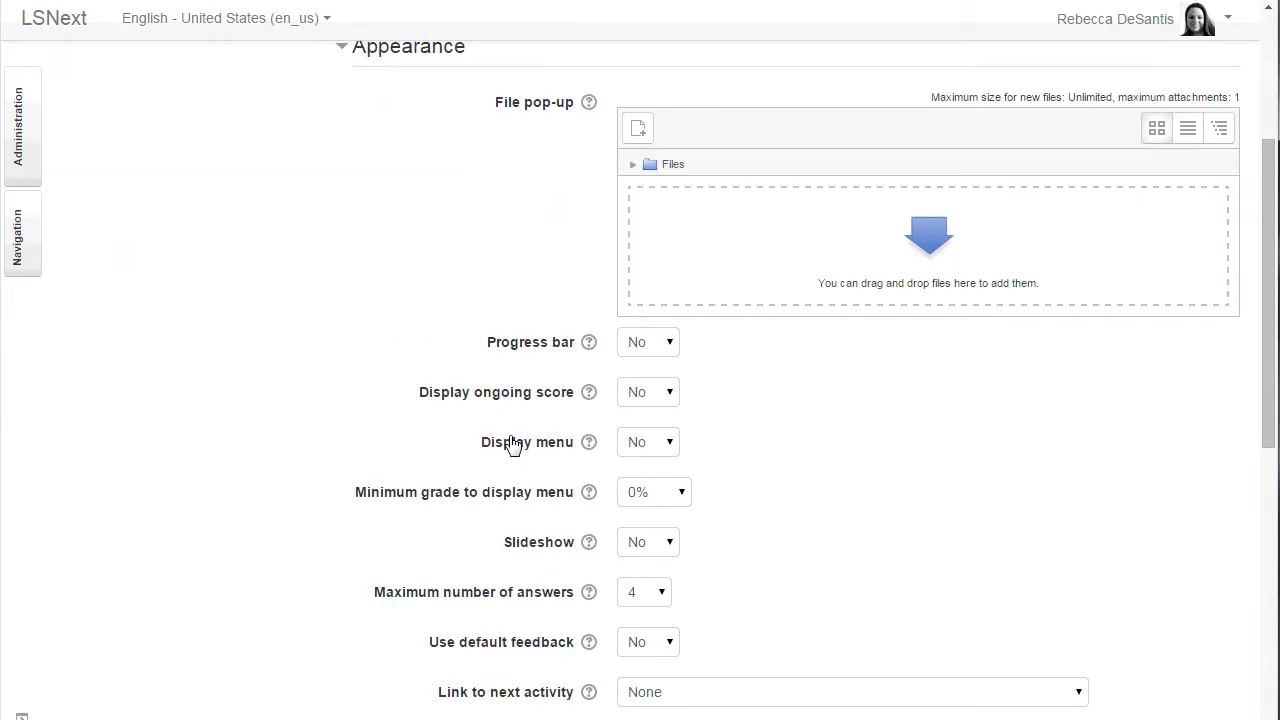
pyautogui.moveTo(600, 388)
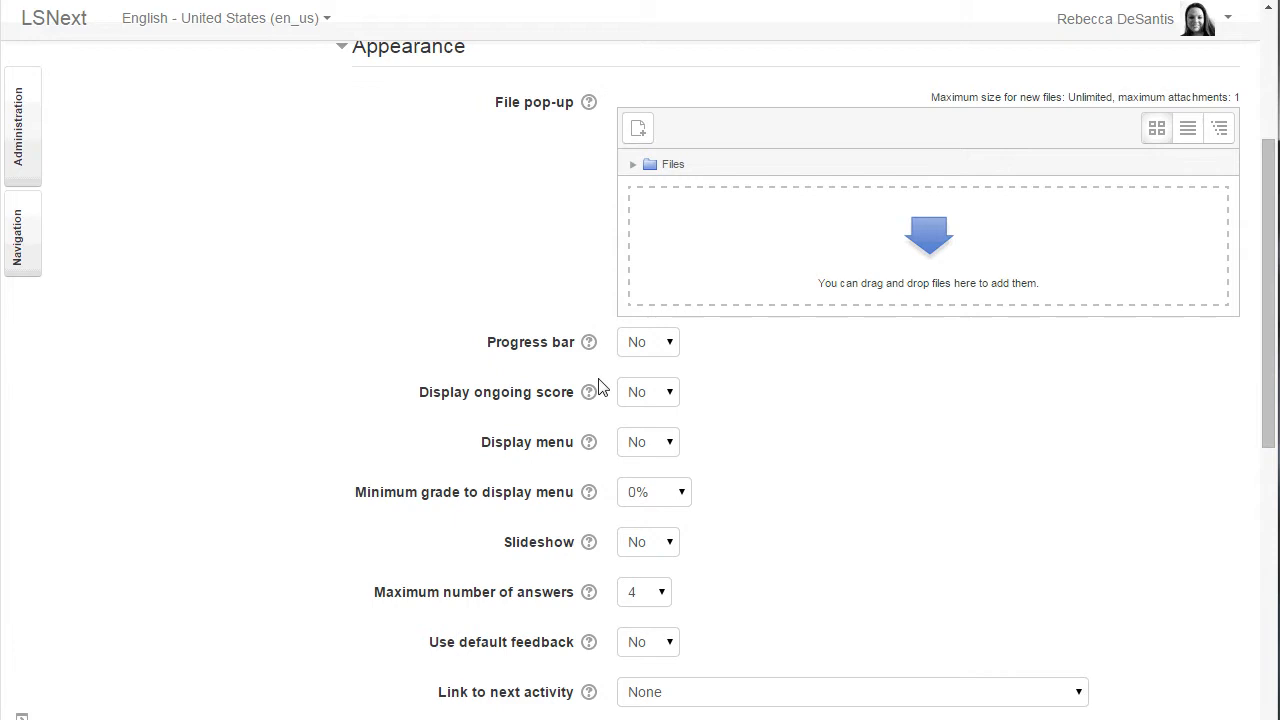
pyautogui.click(648, 341)
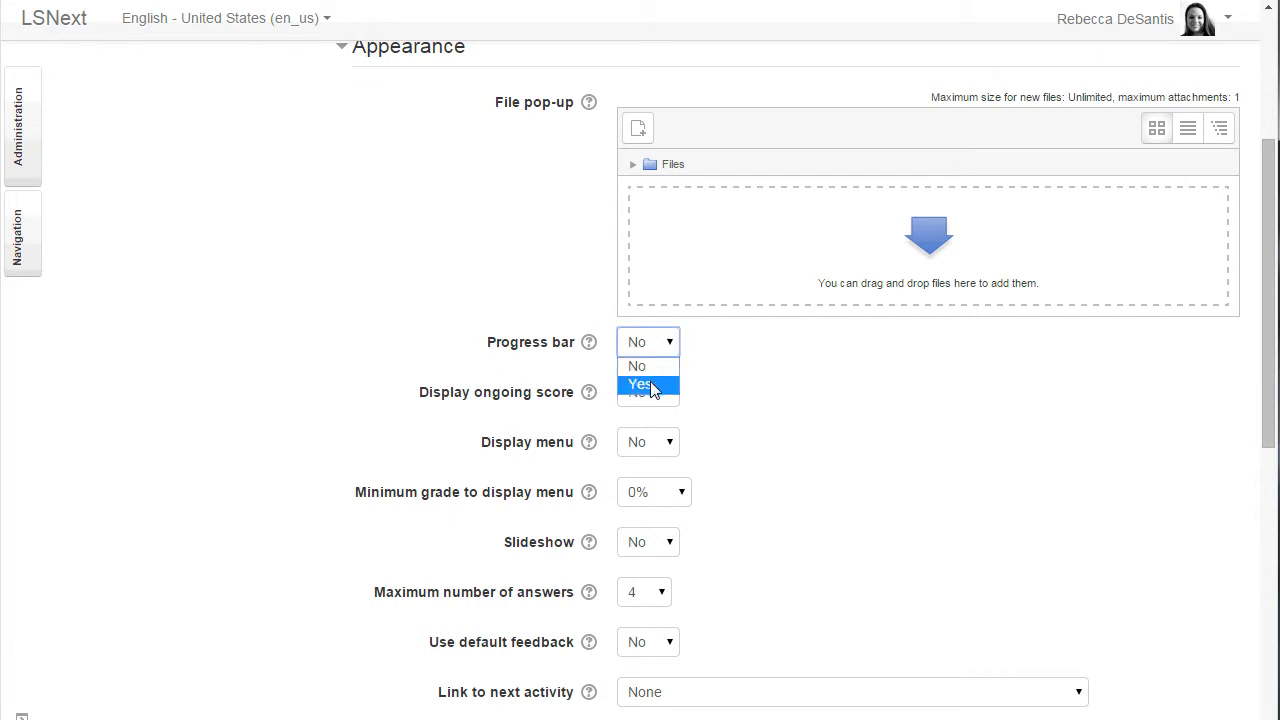
pyautogui.click(648, 385)
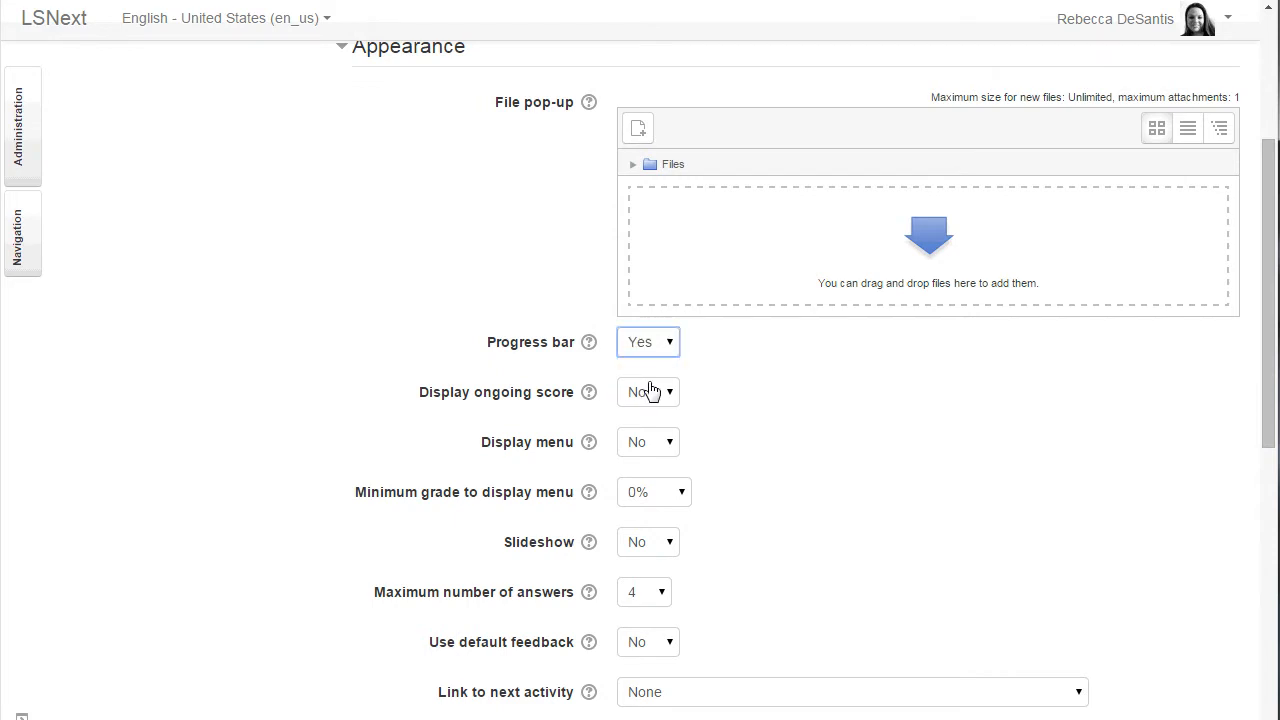
pyautogui.moveTo(668, 397)
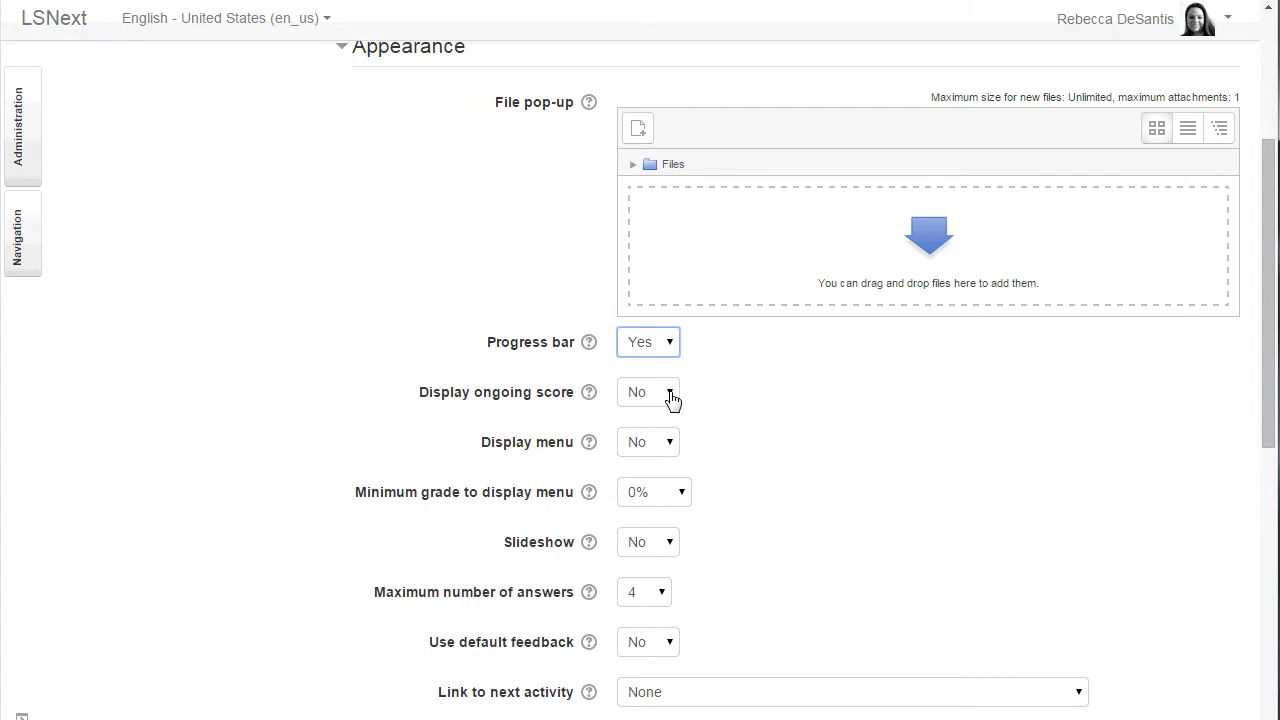
pyautogui.click(648, 391)
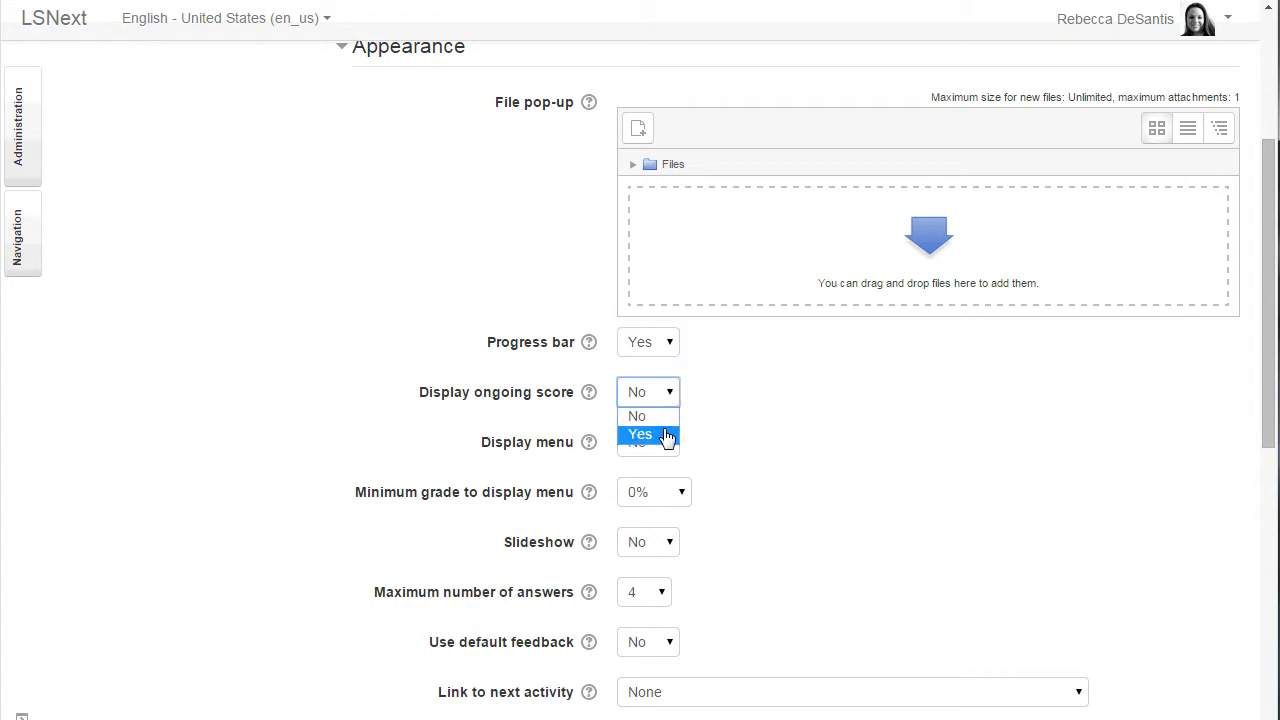
pyautogui.click(640, 434)
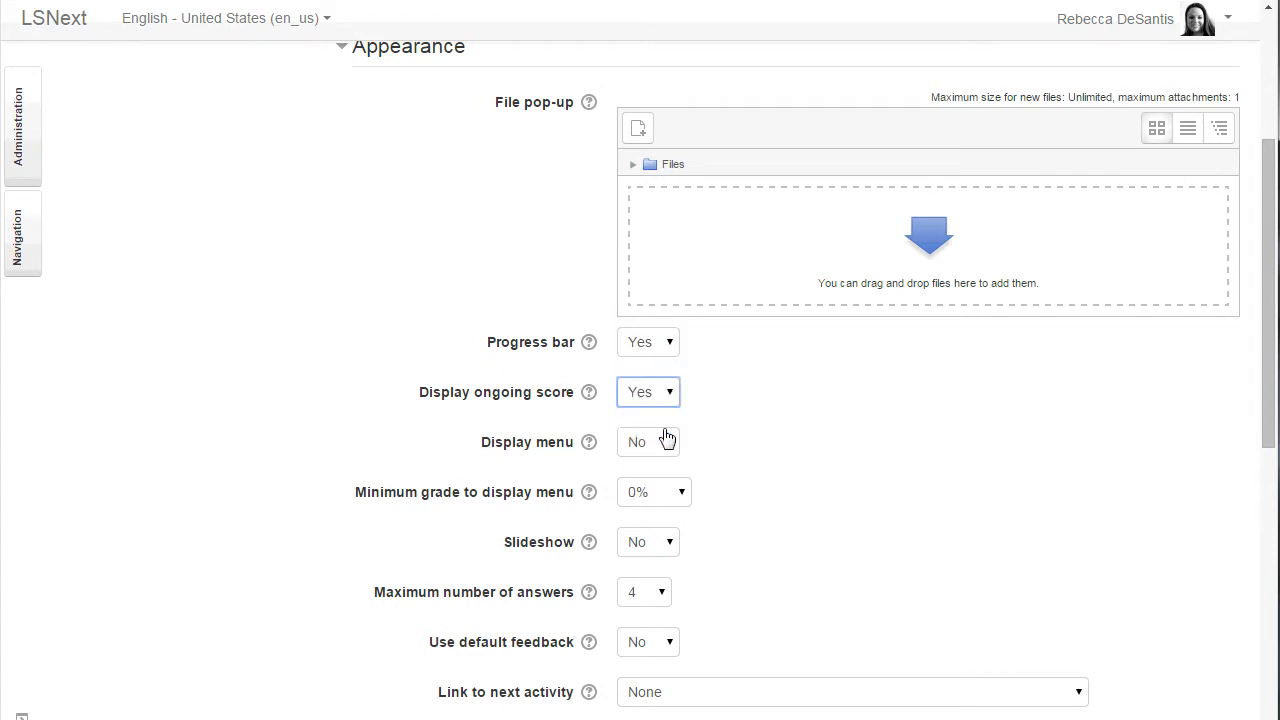
pyautogui.moveTo(669, 446)
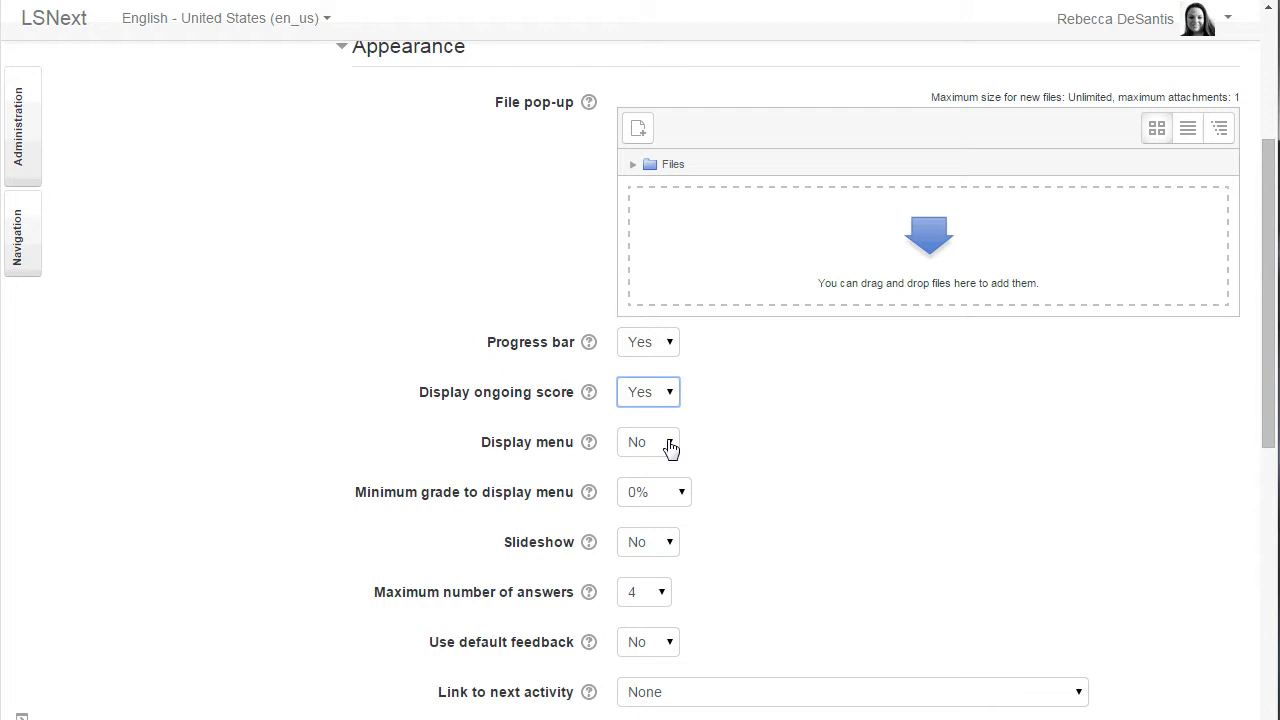
pyautogui.click(648, 442)
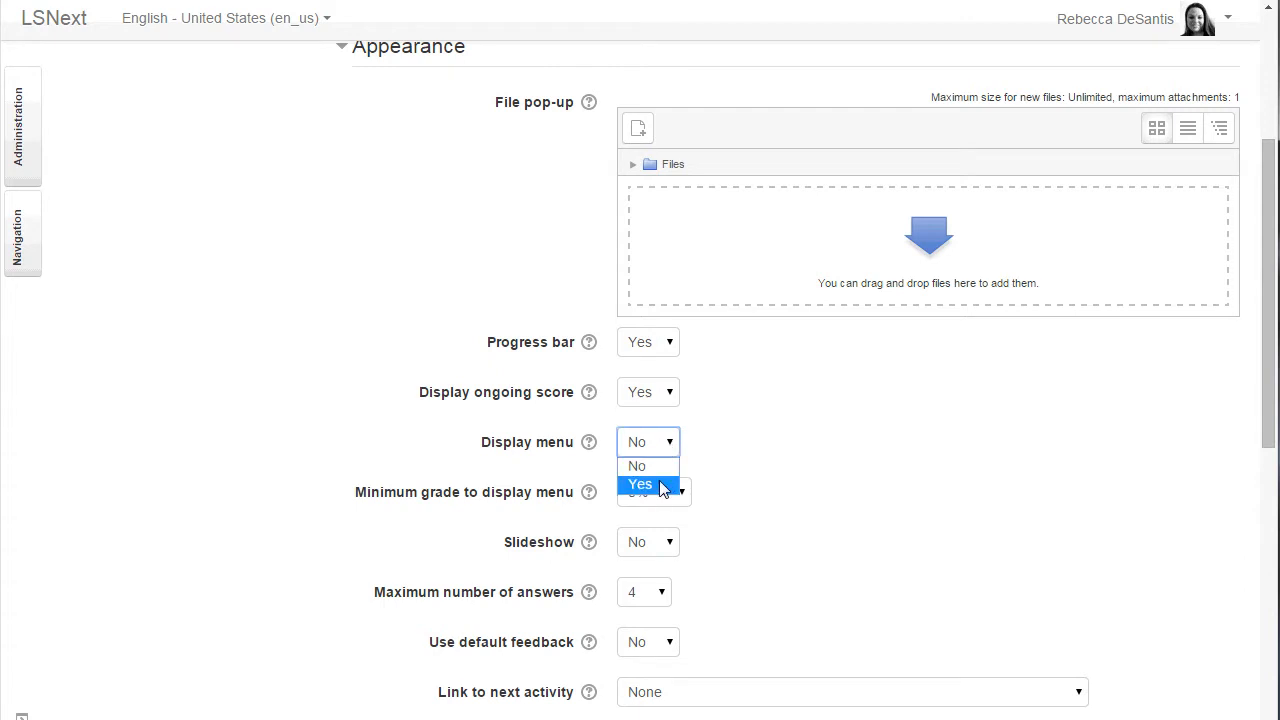
pyautogui.click(640, 484)
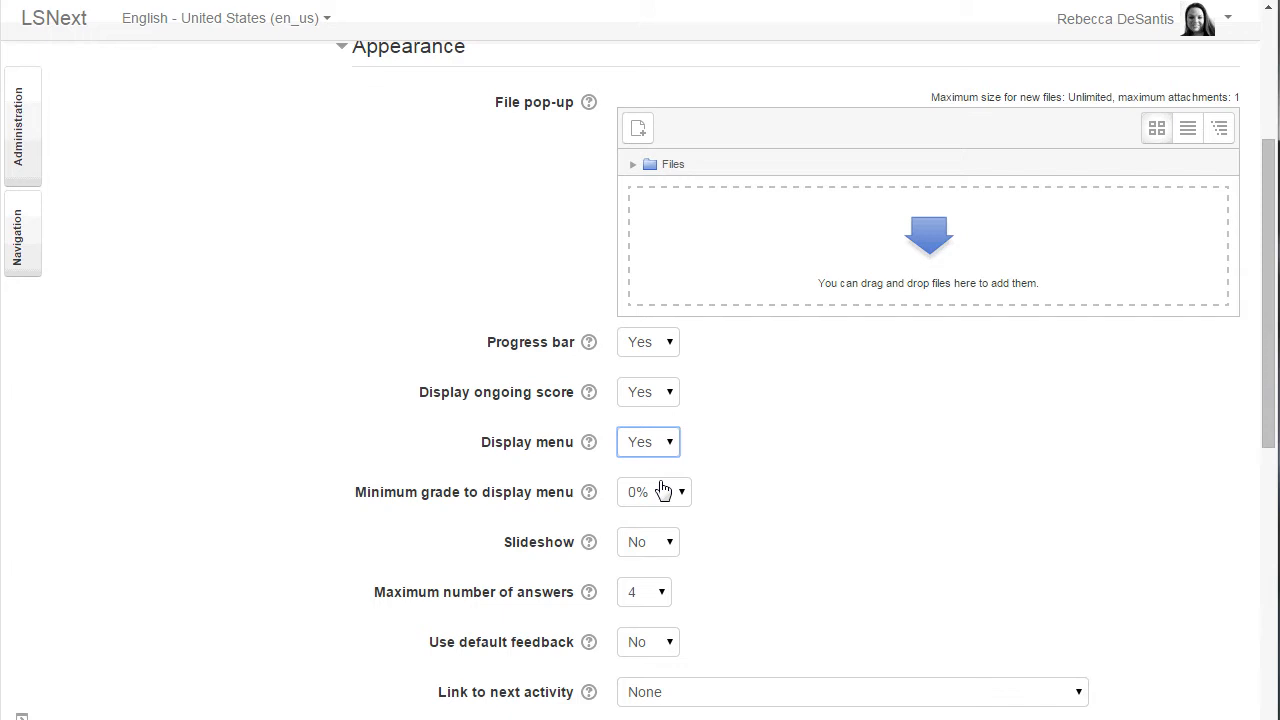
pyautogui.moveTo(672, 548)
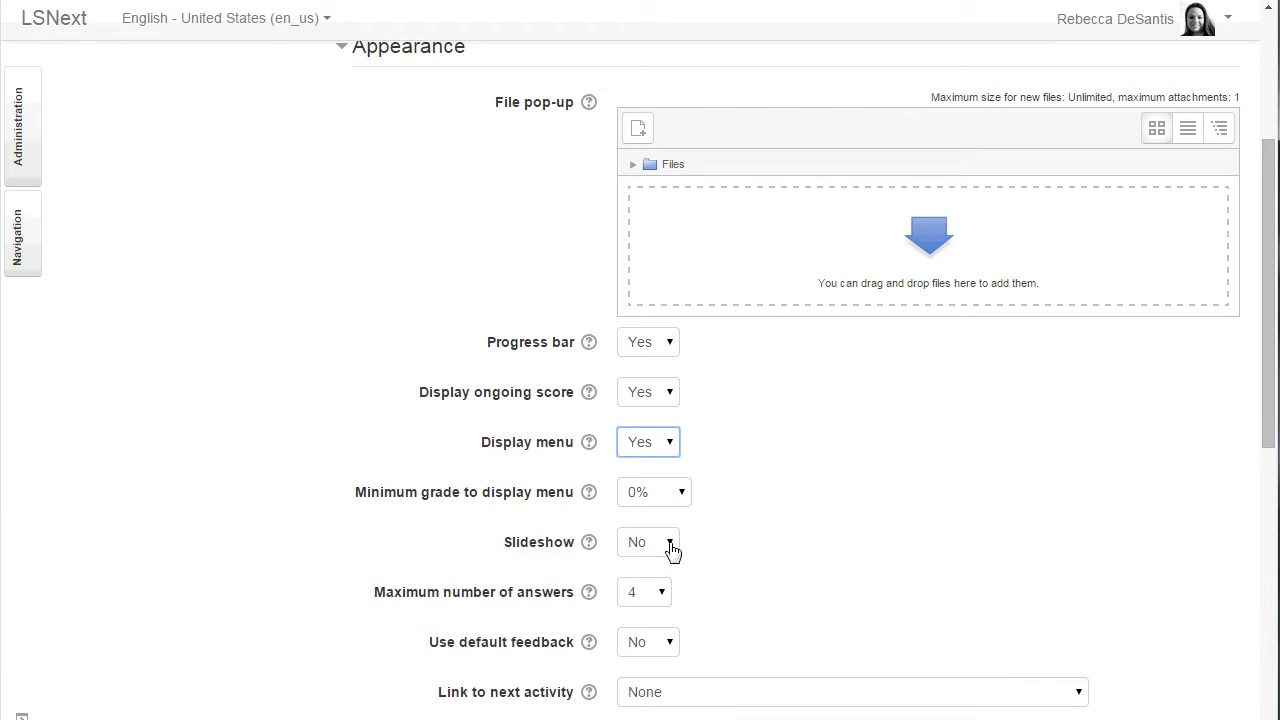
pyautogui.moveTo(660, 601)
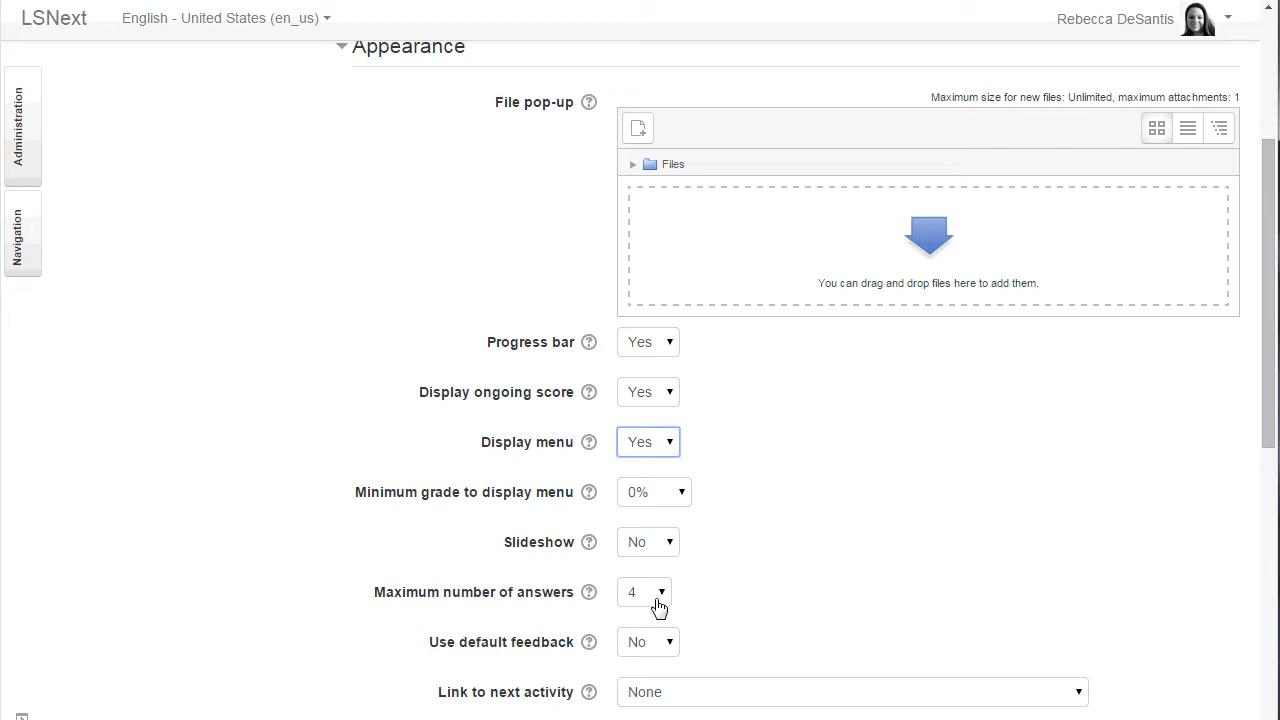
pyautogui.moveTo(675, 645)
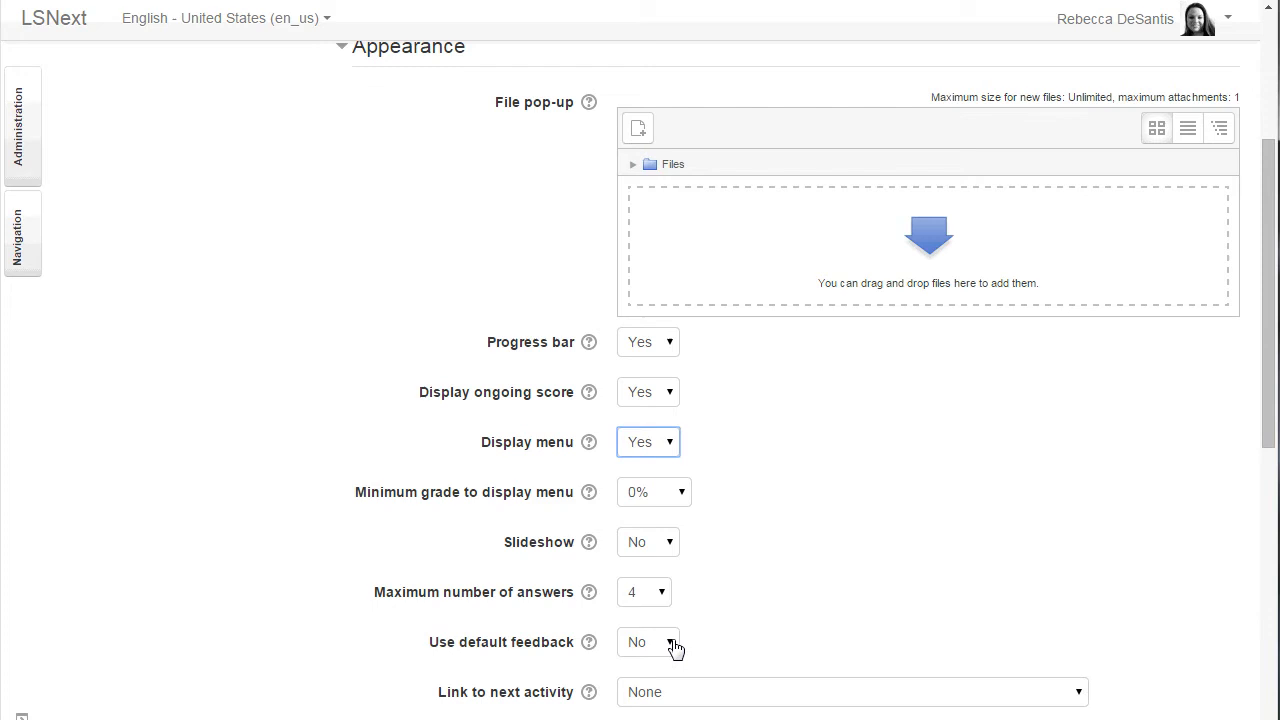
pyautogui.moveTo(676, 640)
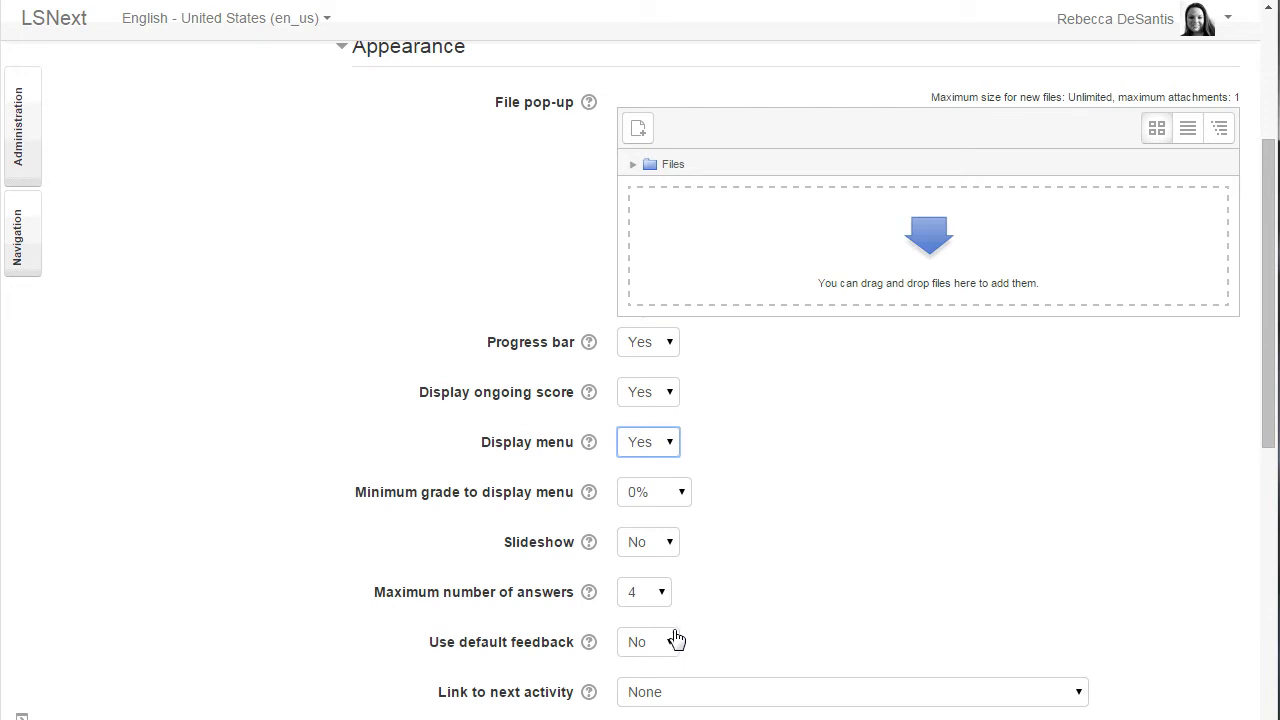
pyautogui.moveTo(670, 641)
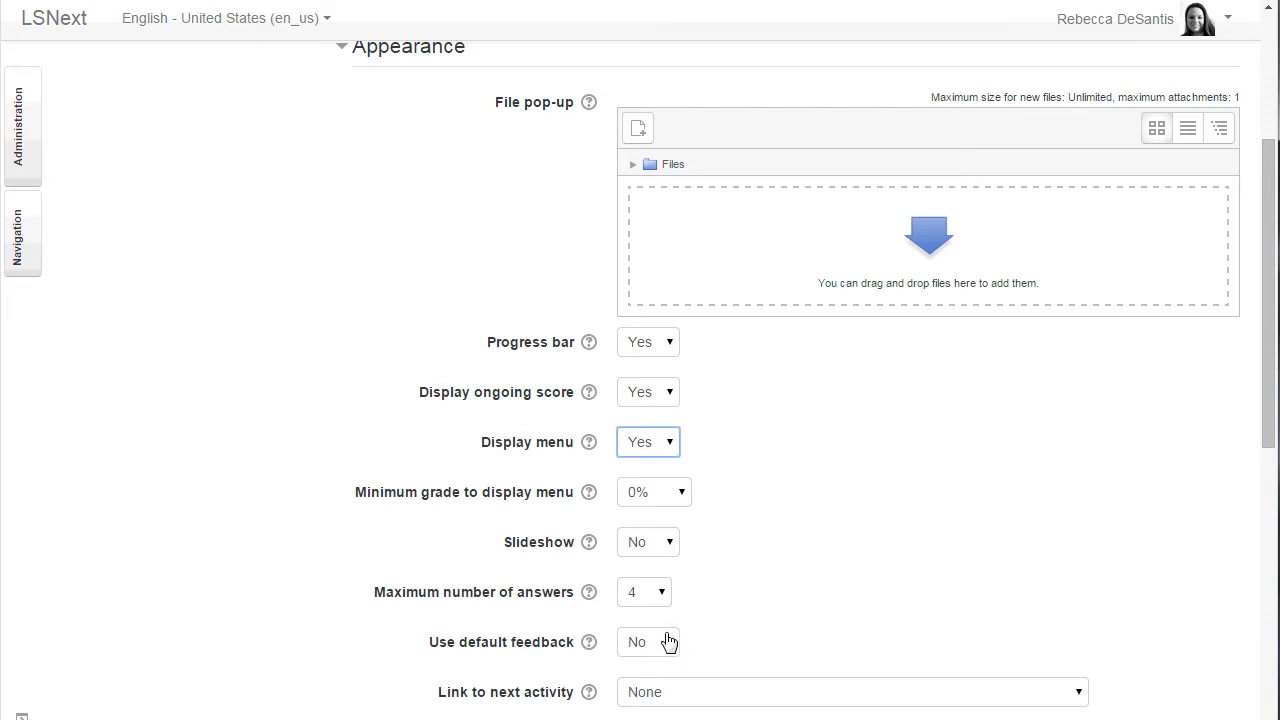
pyautogui.moveTo(684, 691)
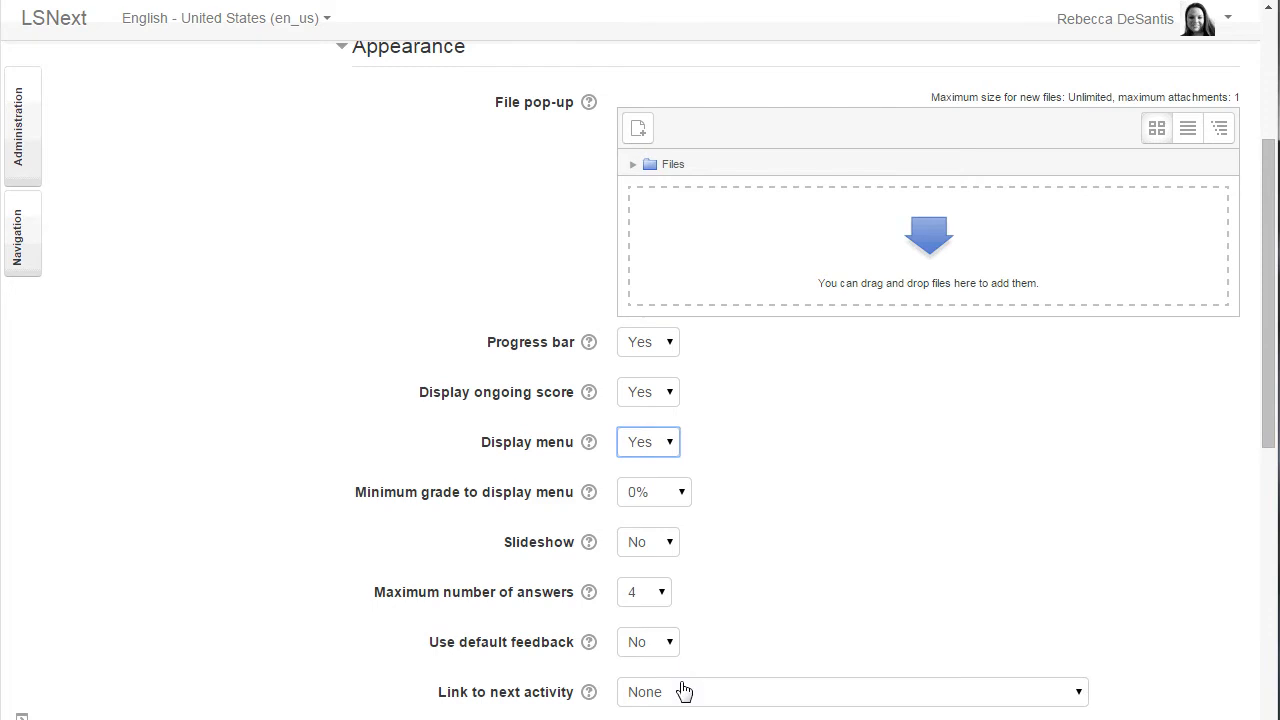
pyautogui.moveTo(477, 313)
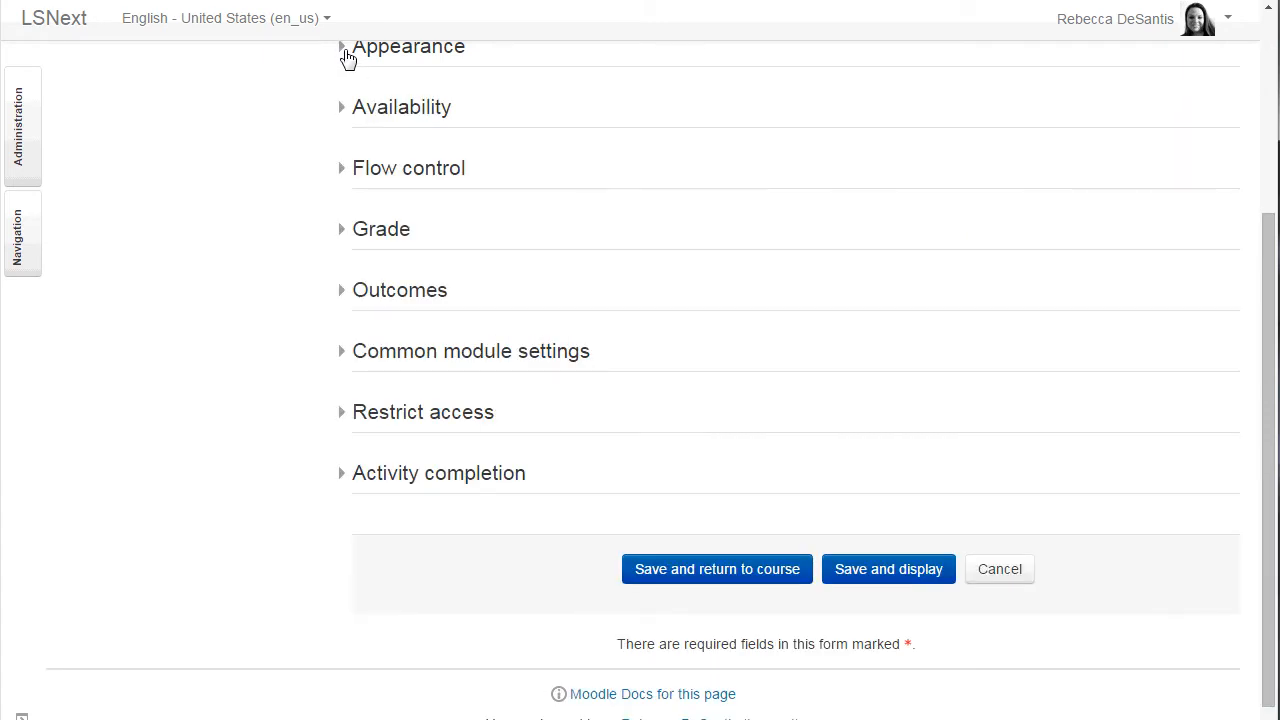
pyautogui.moveTo(350, 52)
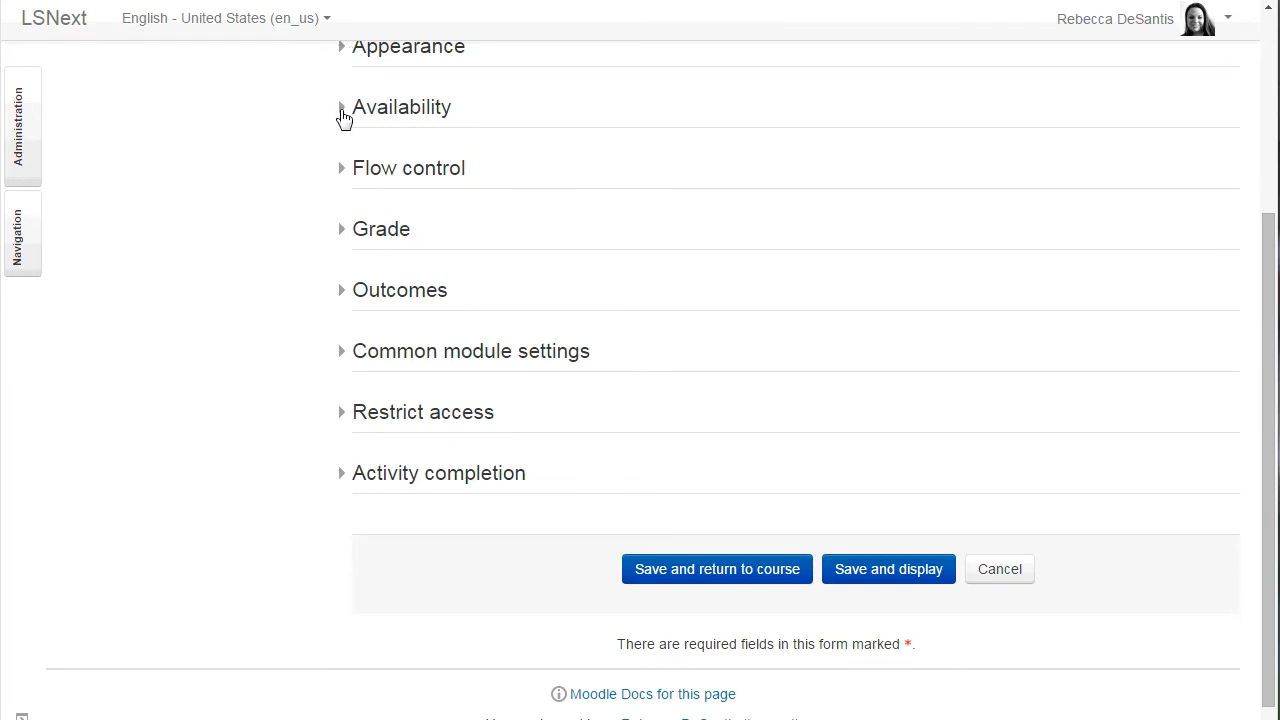
pyautogui.click(341, 107)
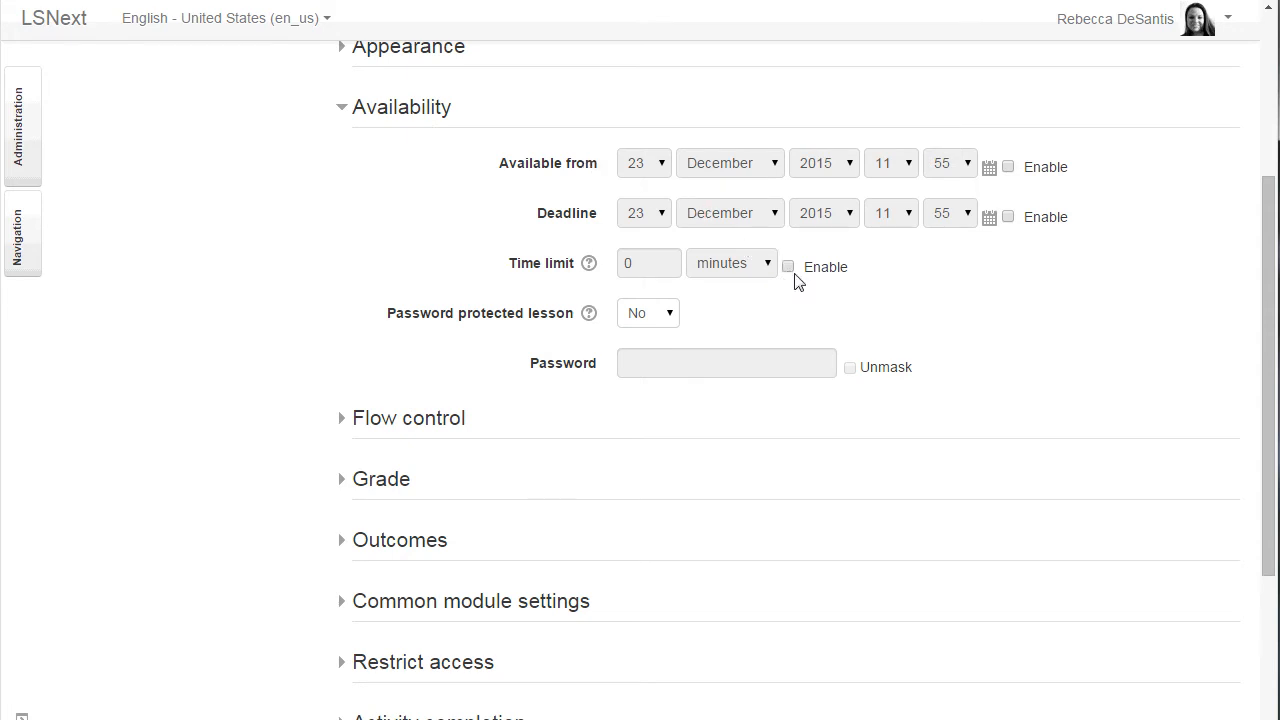
pyautogui.moveTo(845, 367)
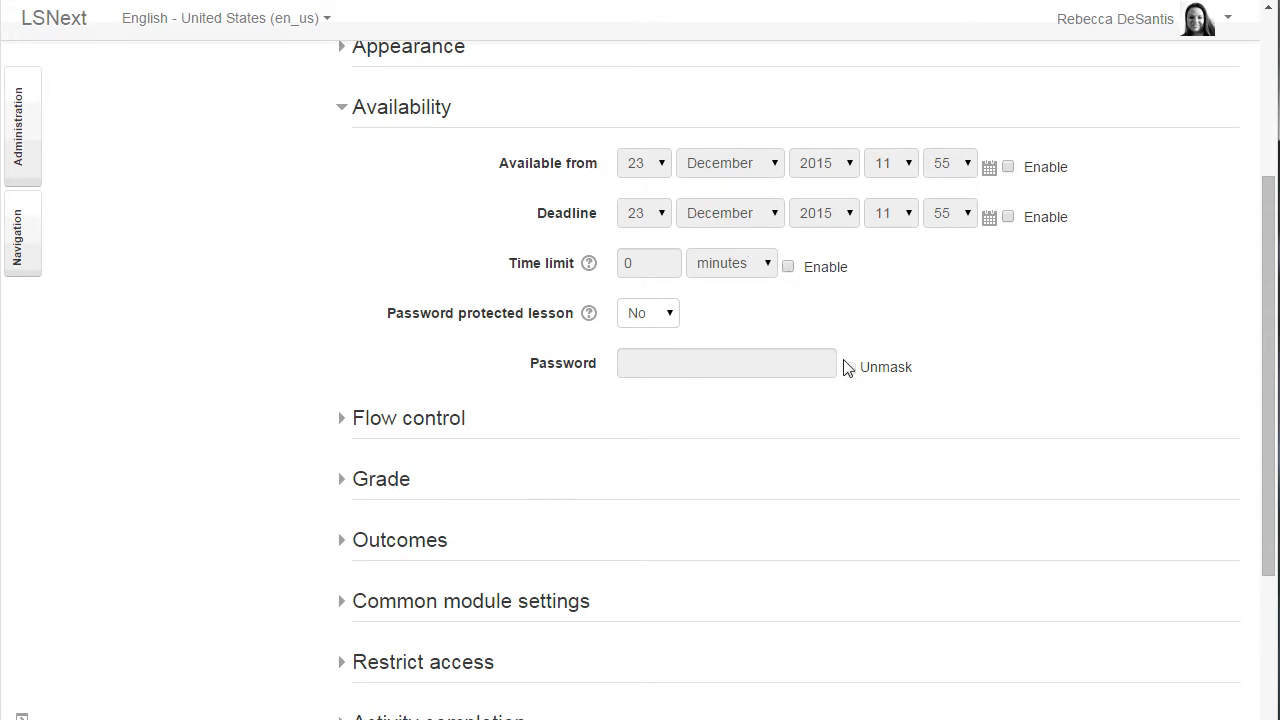
pyautogui.click(341, 107)
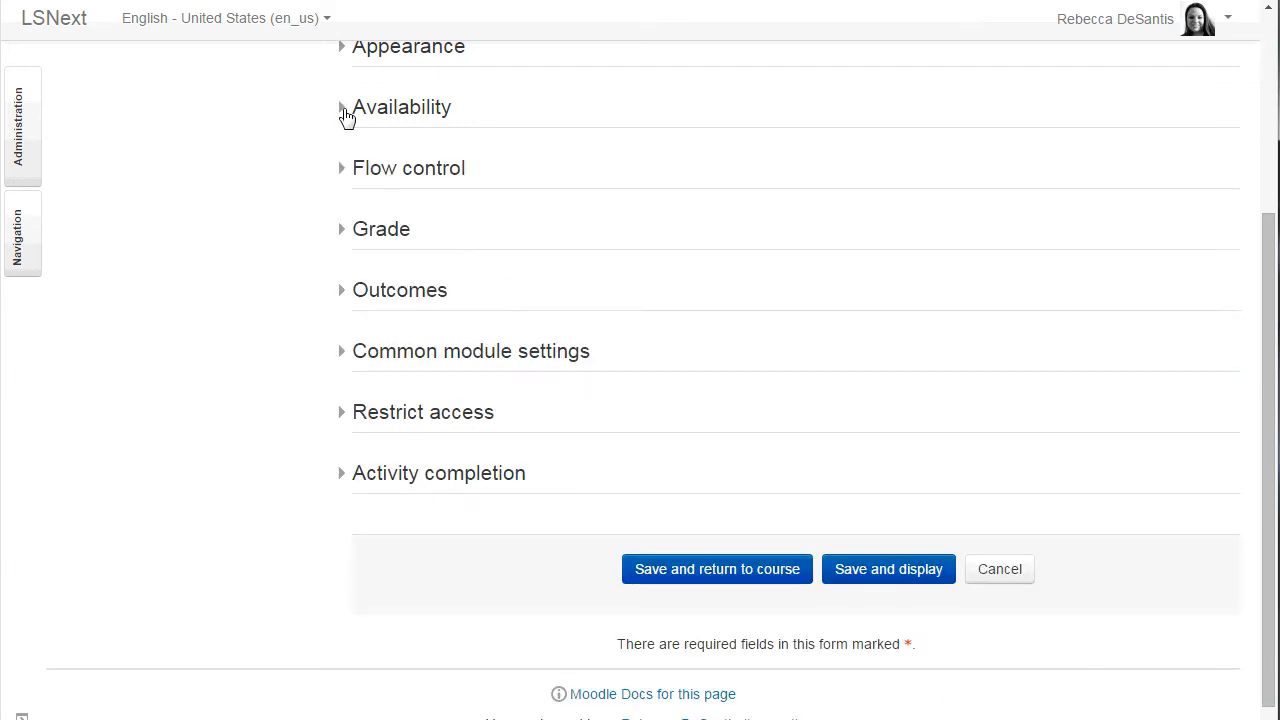
pyautogui.moveTo(350, 158)
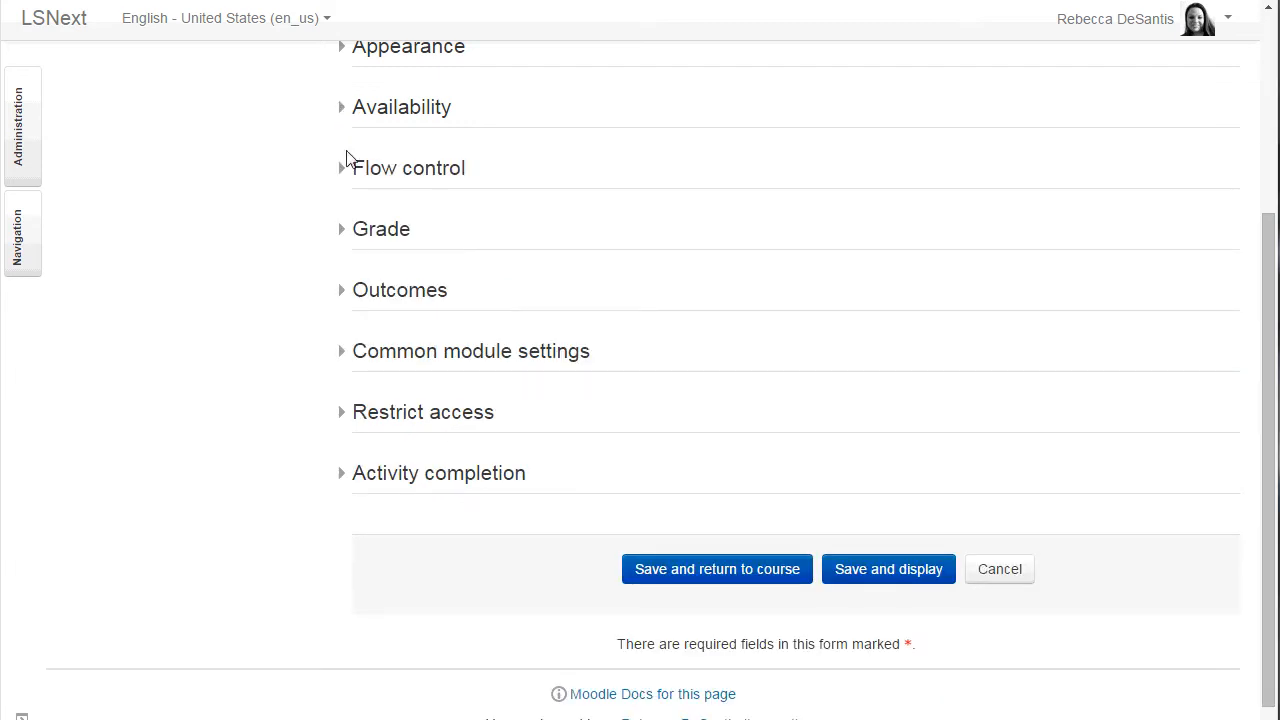
# In Flow control, allow student review and set maximum attempts to 10, then fold the section
pyautogui.click(341, 168)
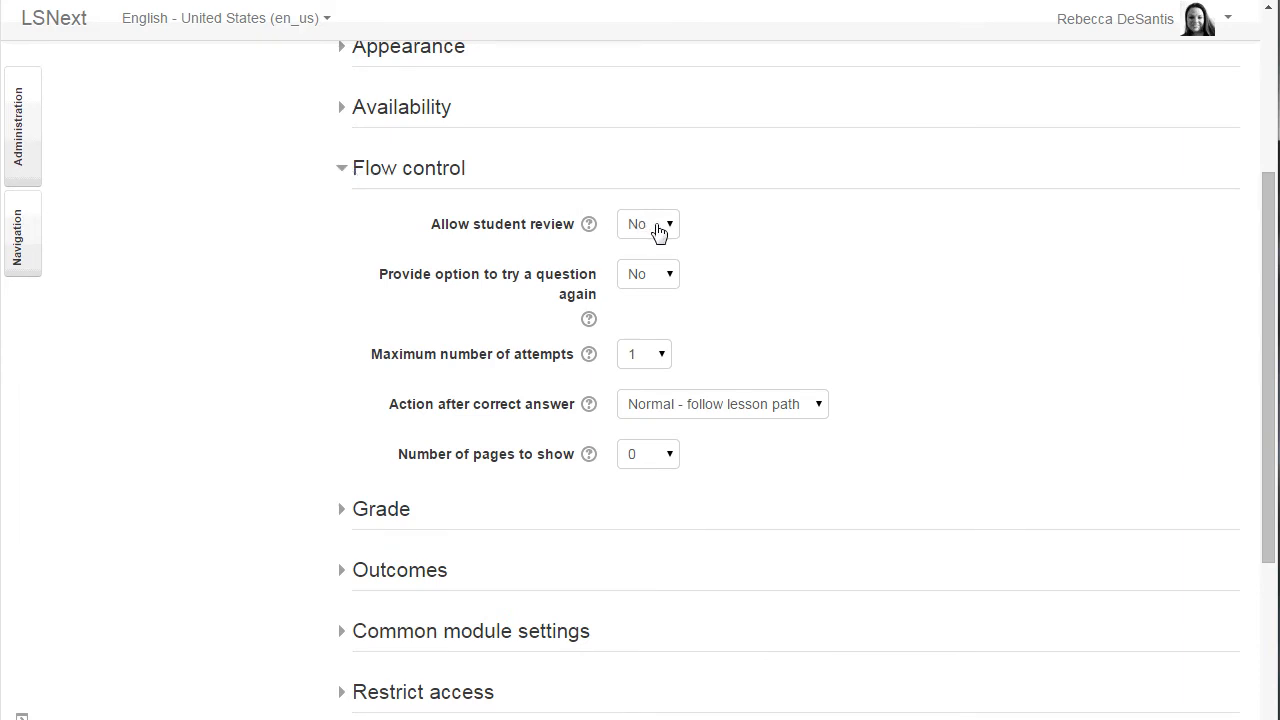
pyautogui.click(647, 223)
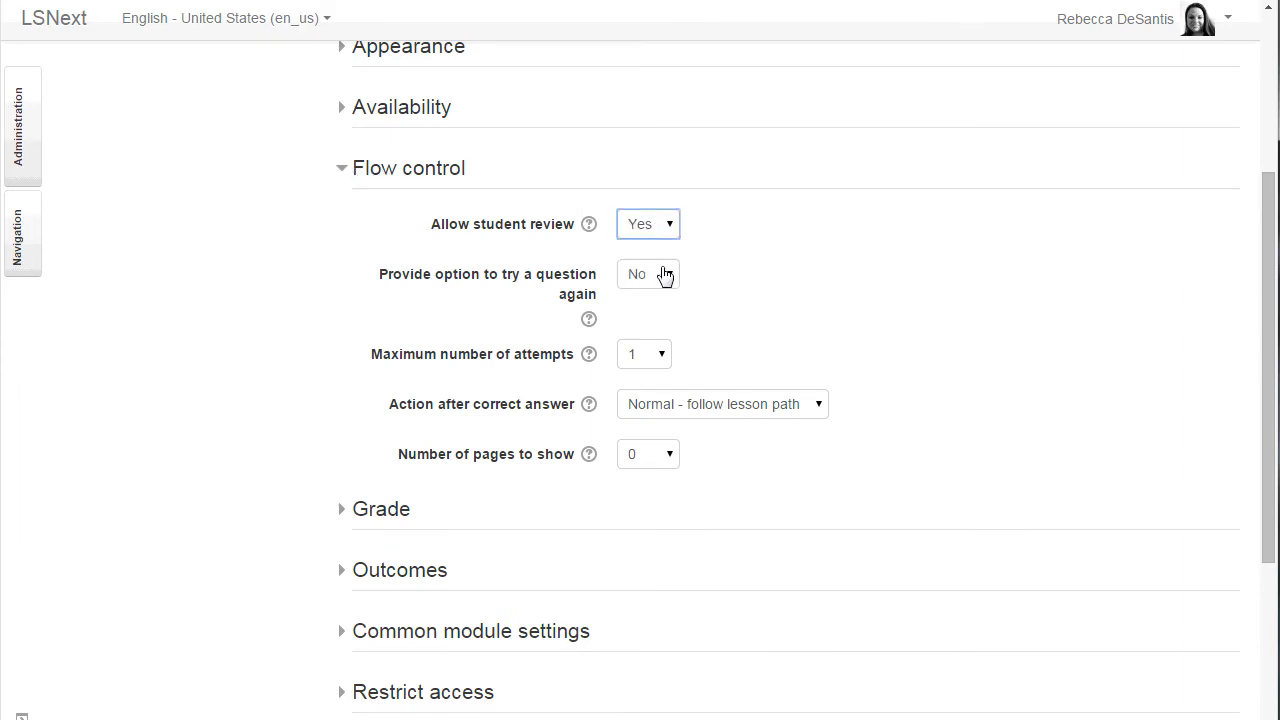
pyautogui.moveTo(662, 360)
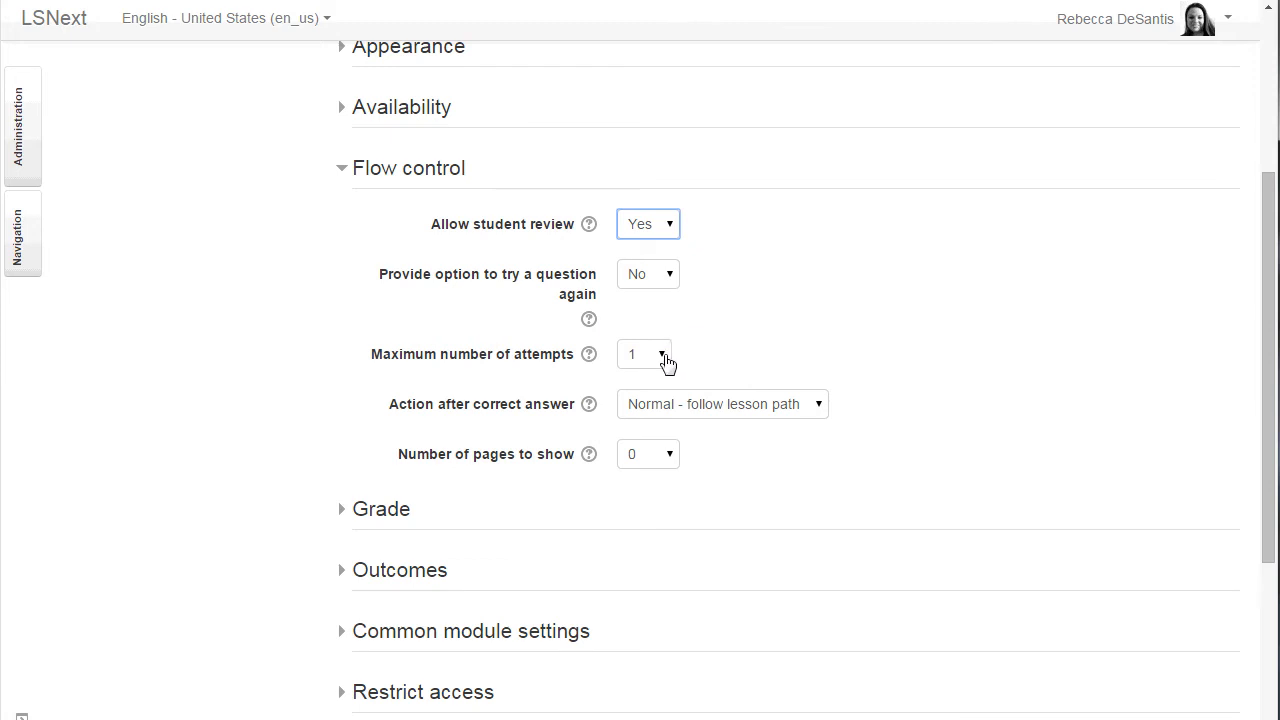
pyautogui.click(643, 354)
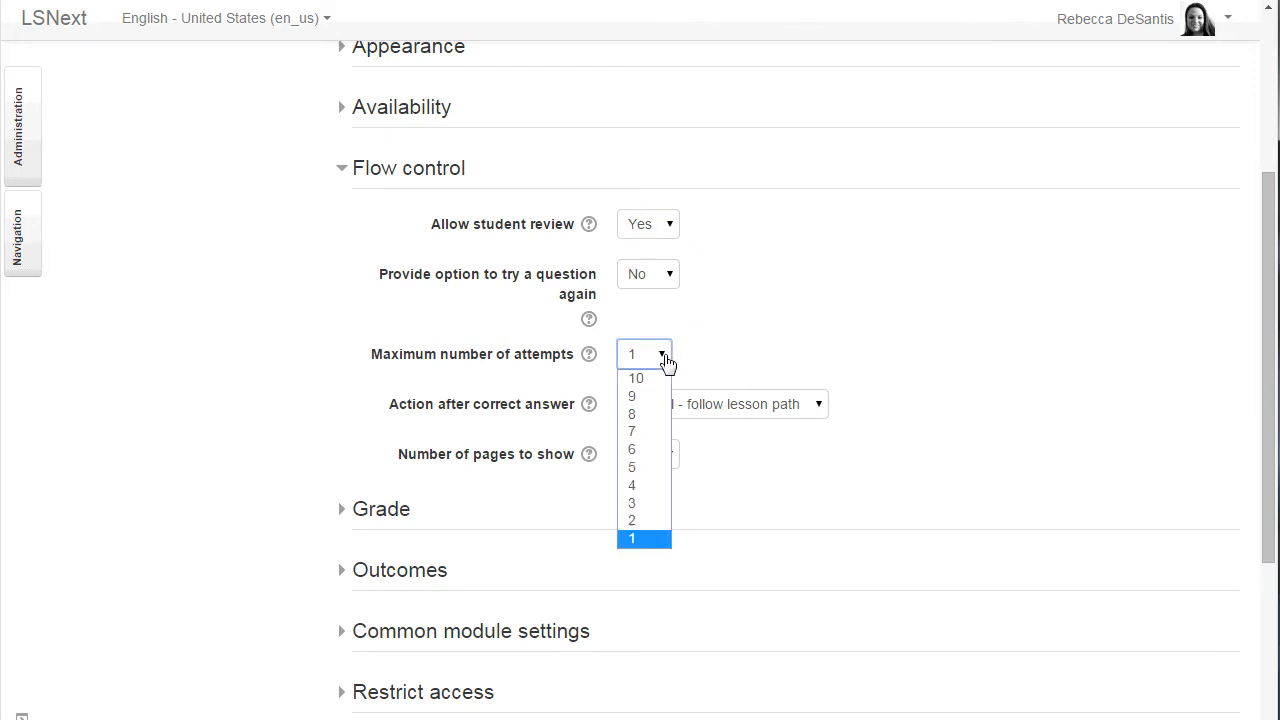
pyautogui.moveTo(636, 378)
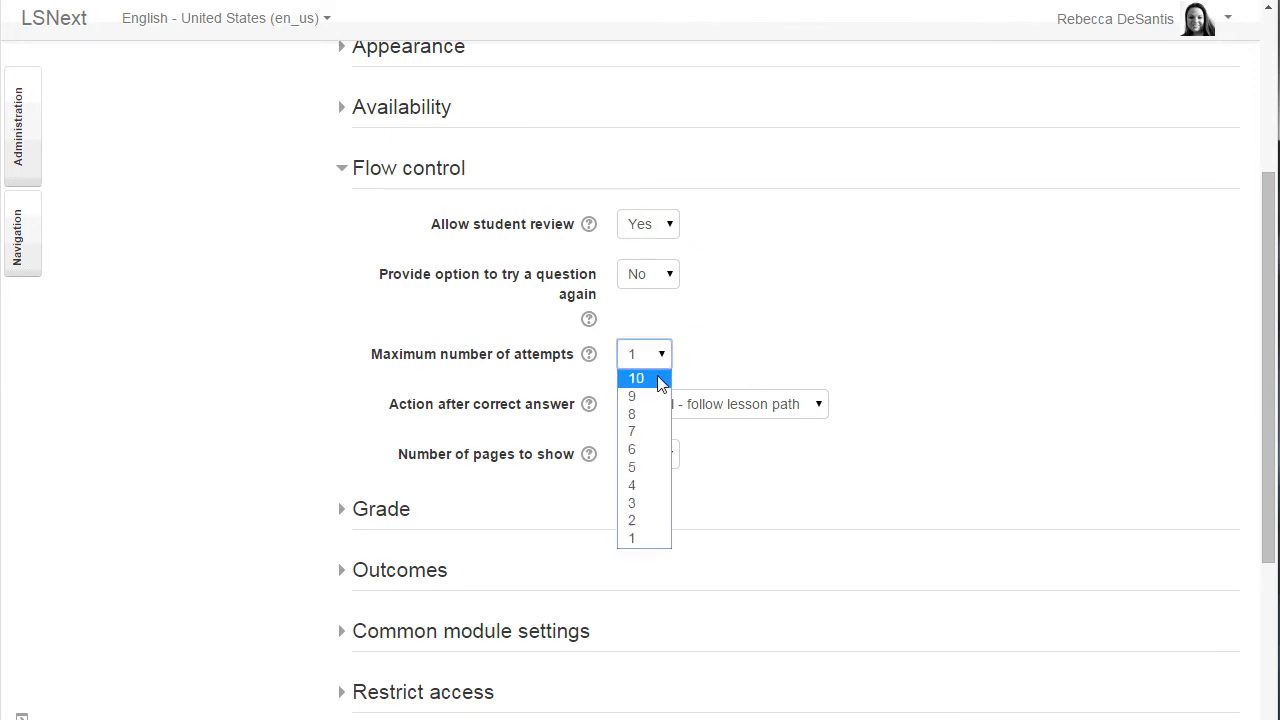
pyautogui.click(636, 377)
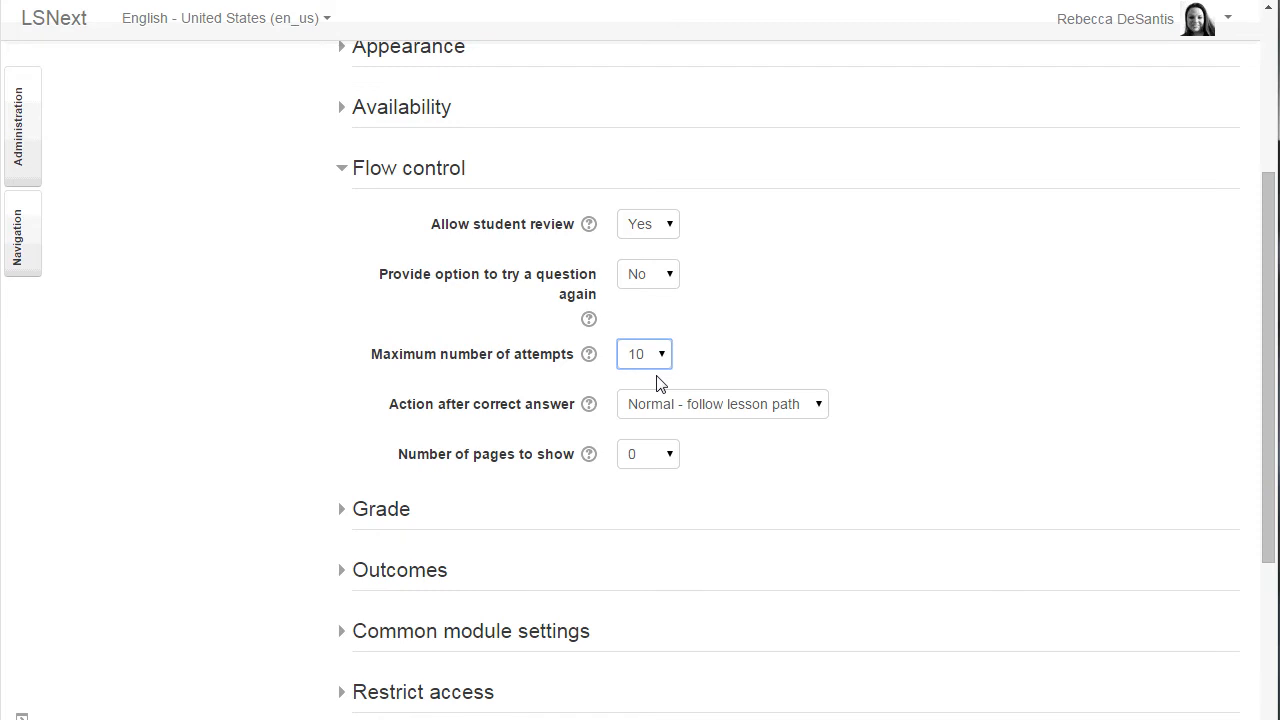
pyautogui.moveTo(669, 459)
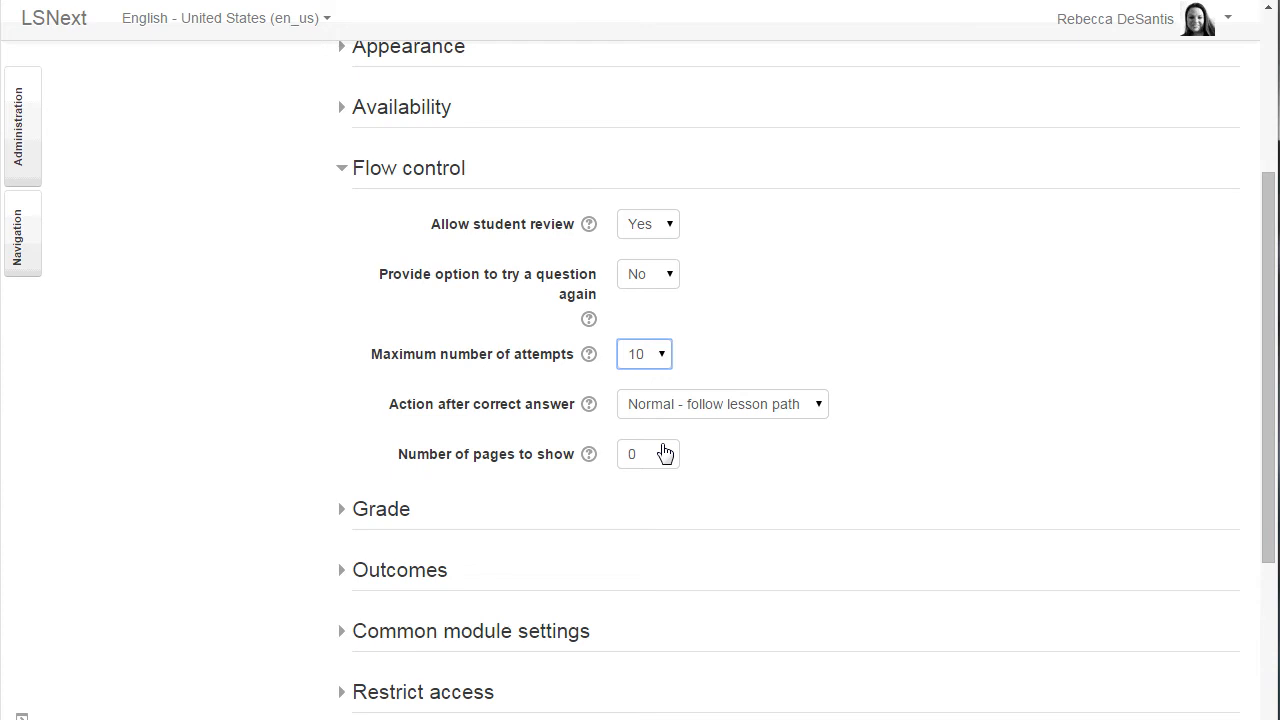
pyautogui.click(720, 404)
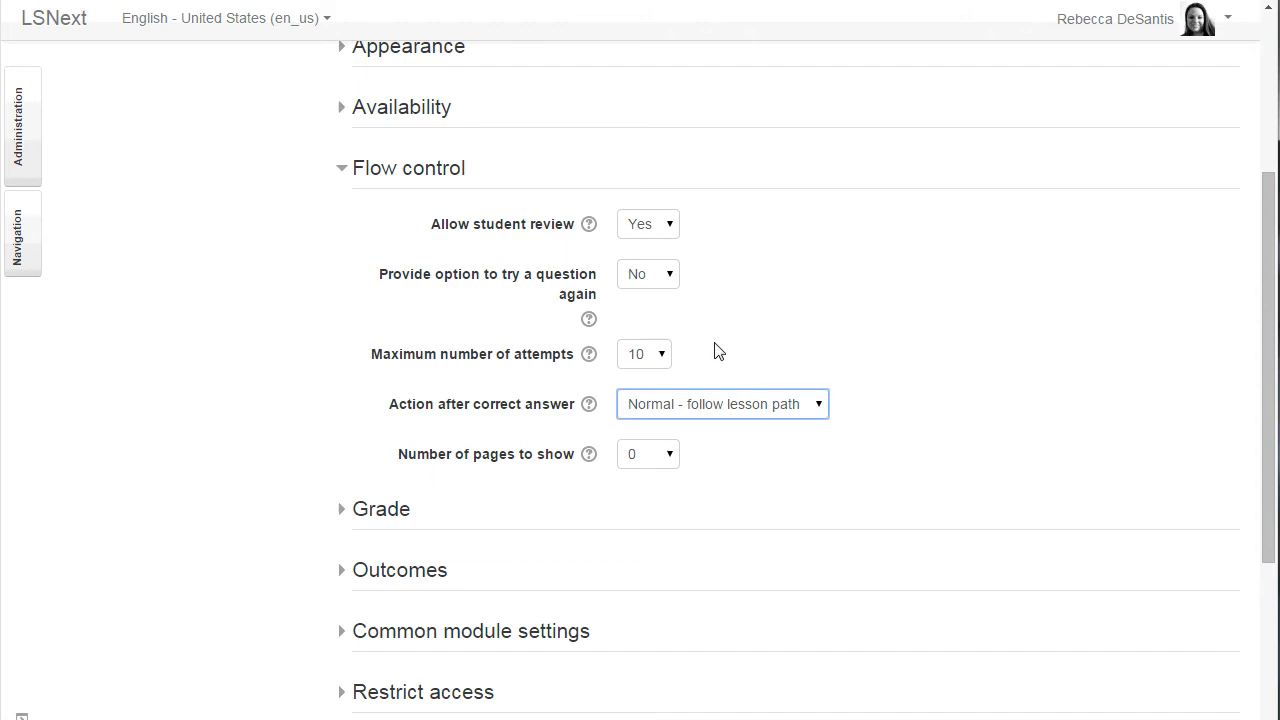
pyautogui.click(341, 168)
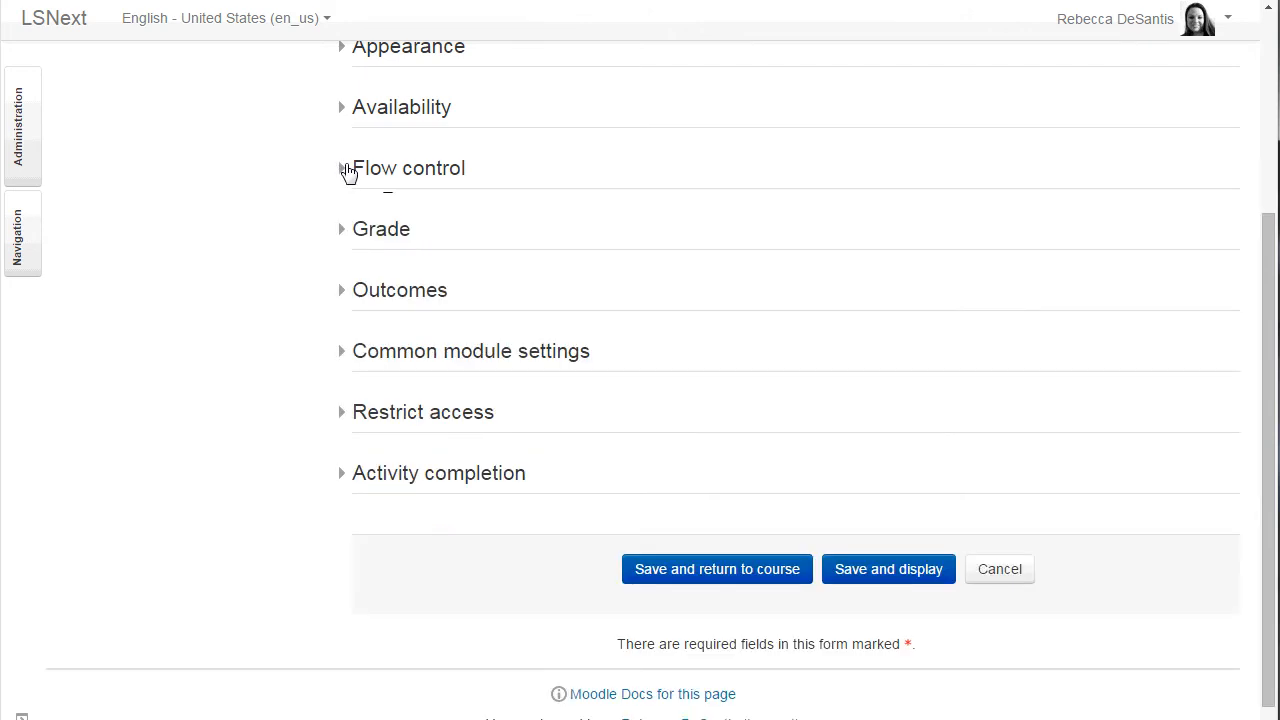
pyautogui.moveTo(349, 224)
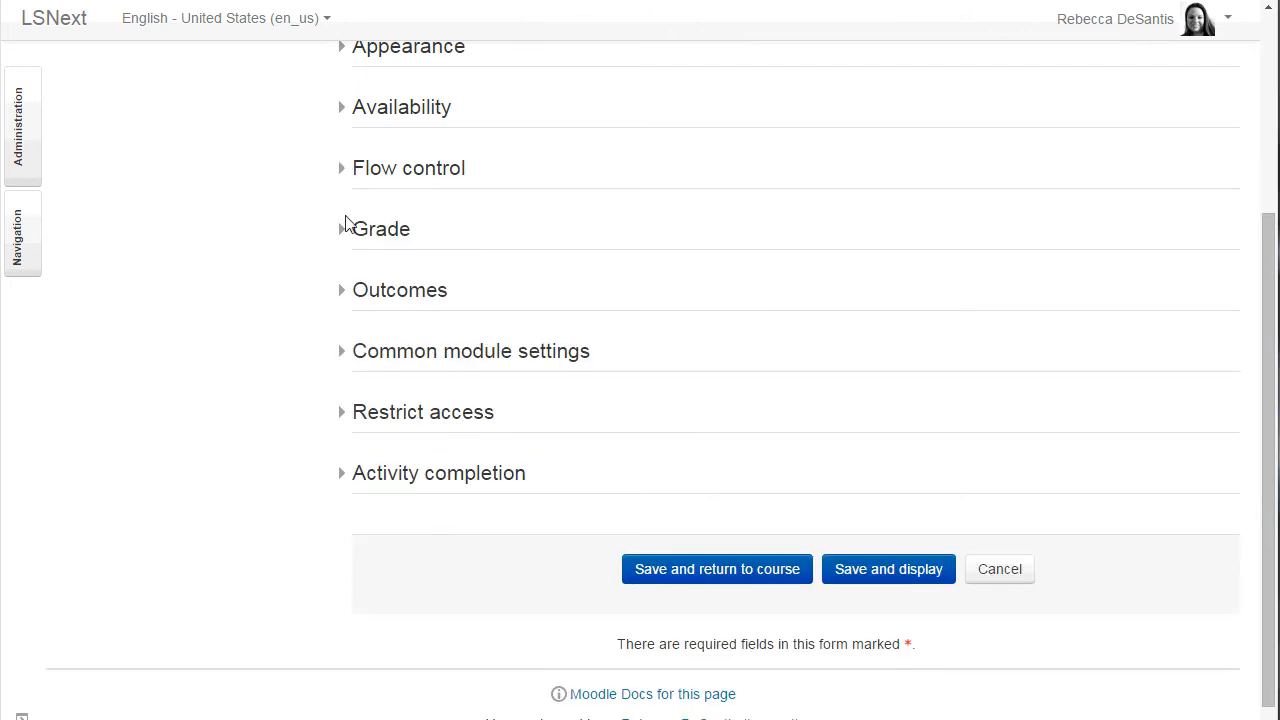
# Set the lesson's maximum points to 10 and leave its grade Not categorized
pyautogui.click(342, 229)
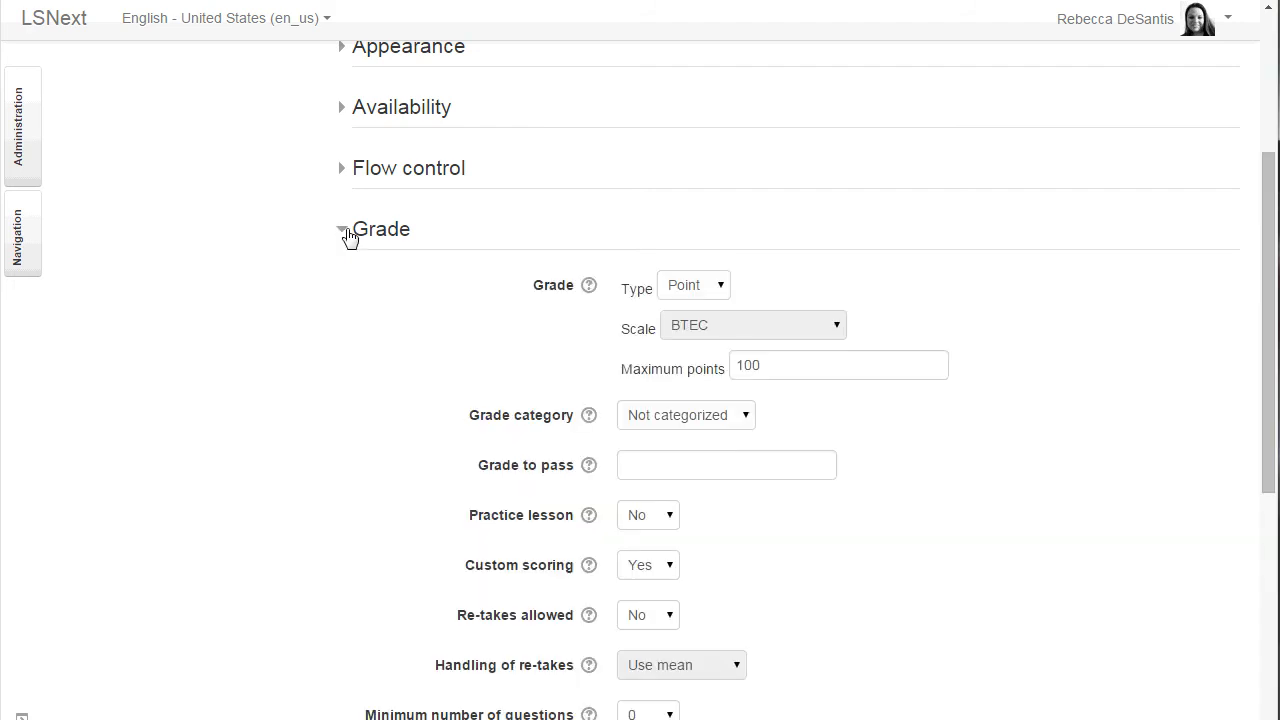
pyautogui.scroll(-3)
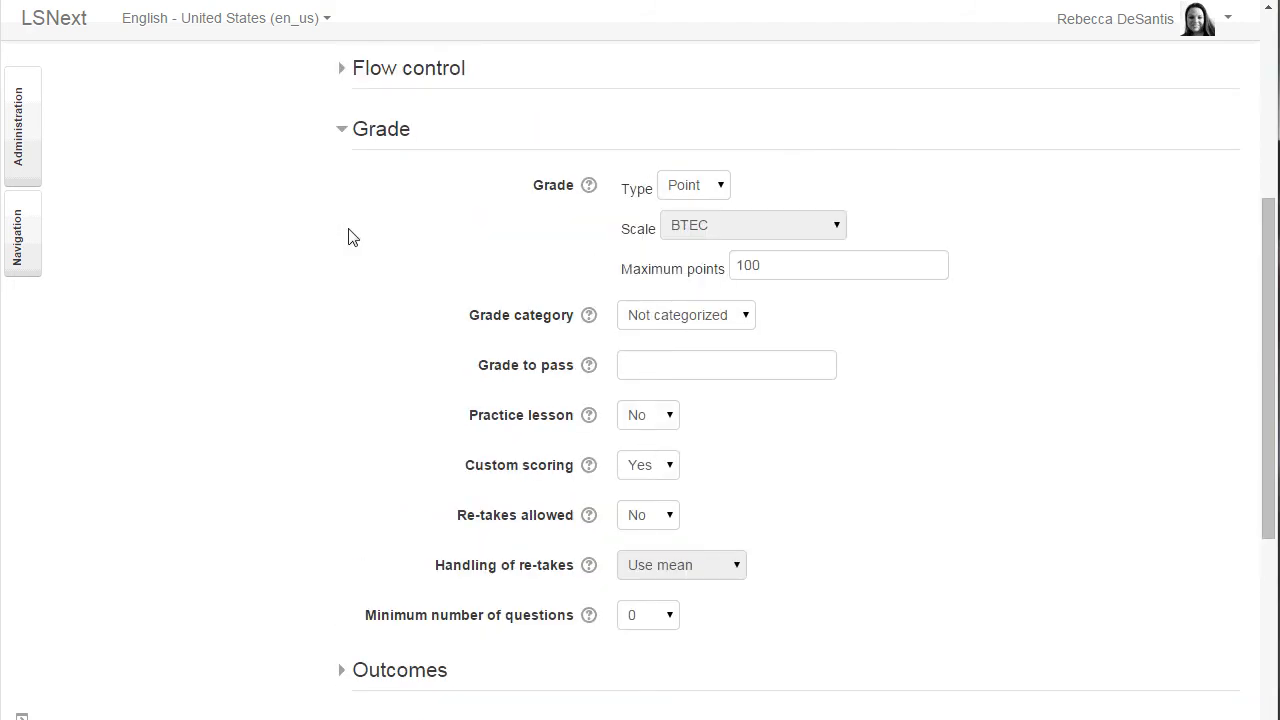
pyautogui.click(693, 185)
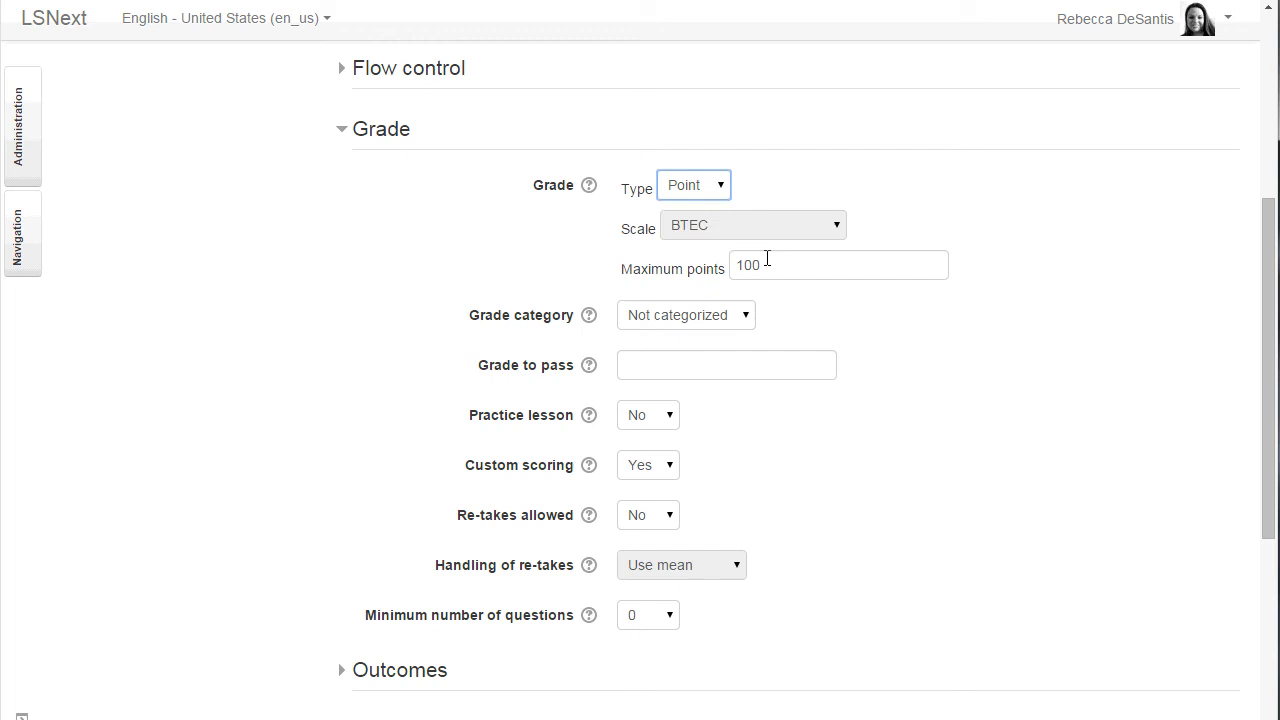
pyautogui.click(838, 267)
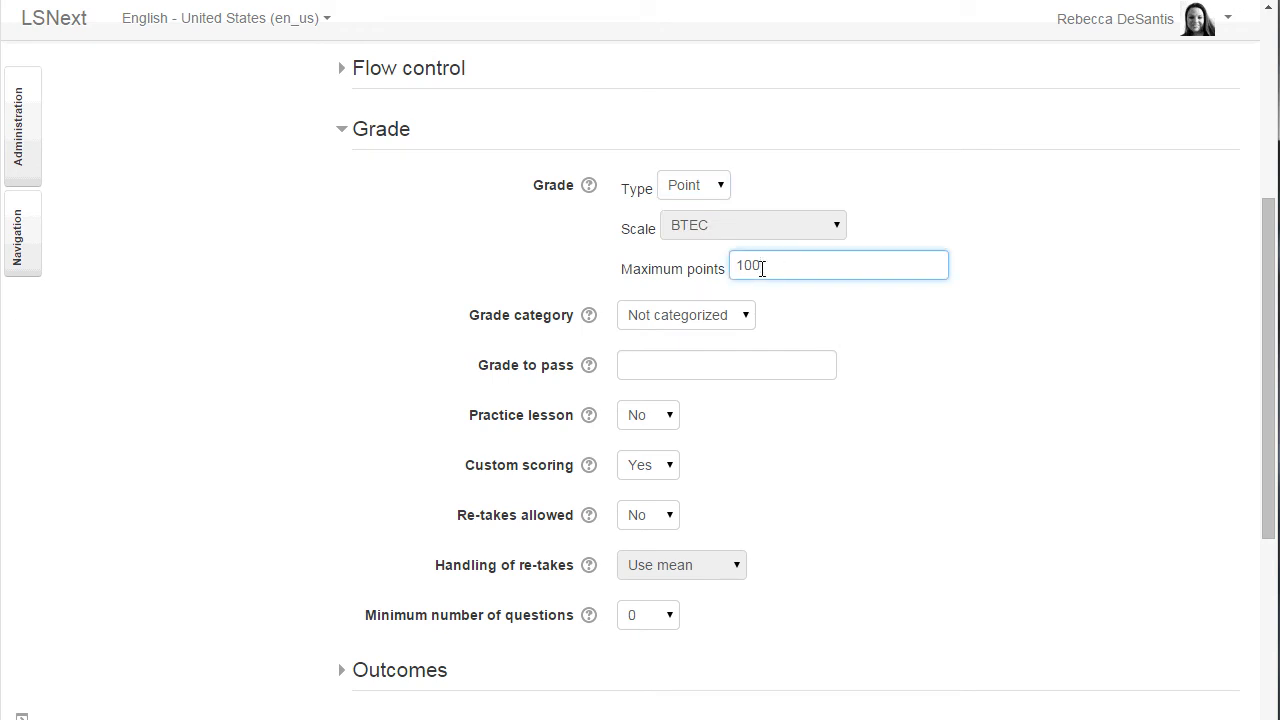
pyautogui.click(686, 315)
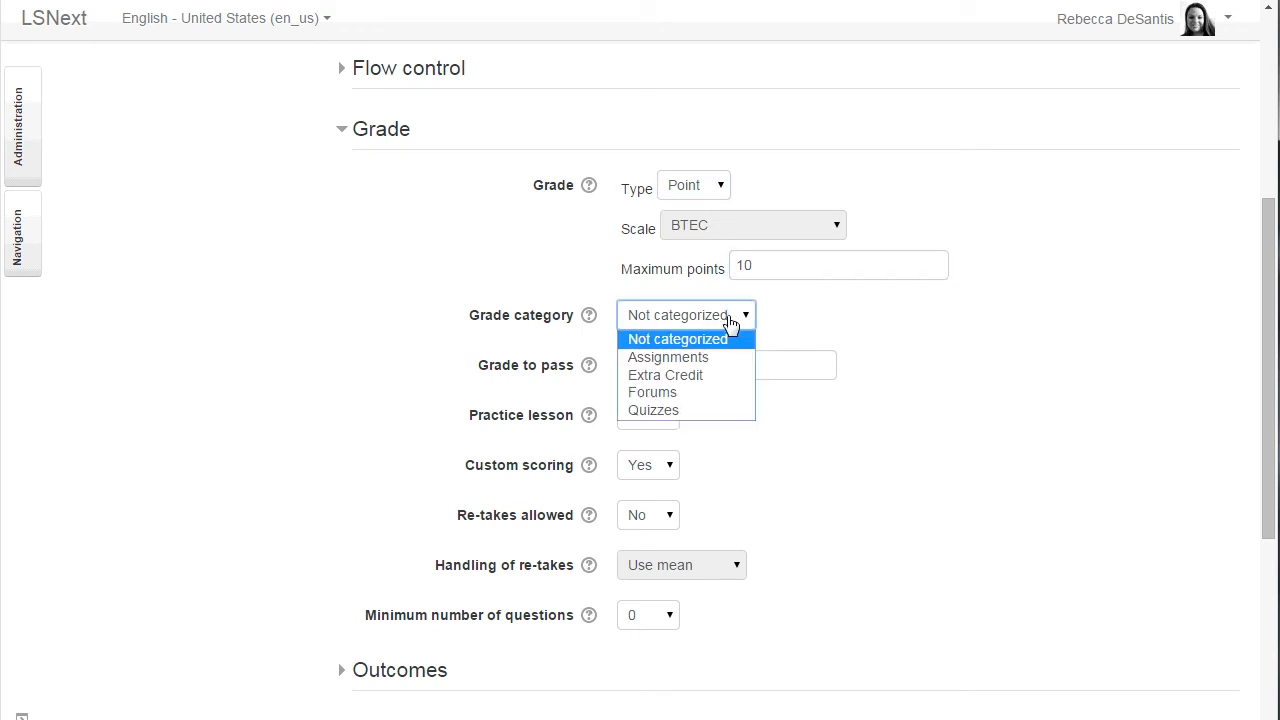
pyautogui.click(677, 339)
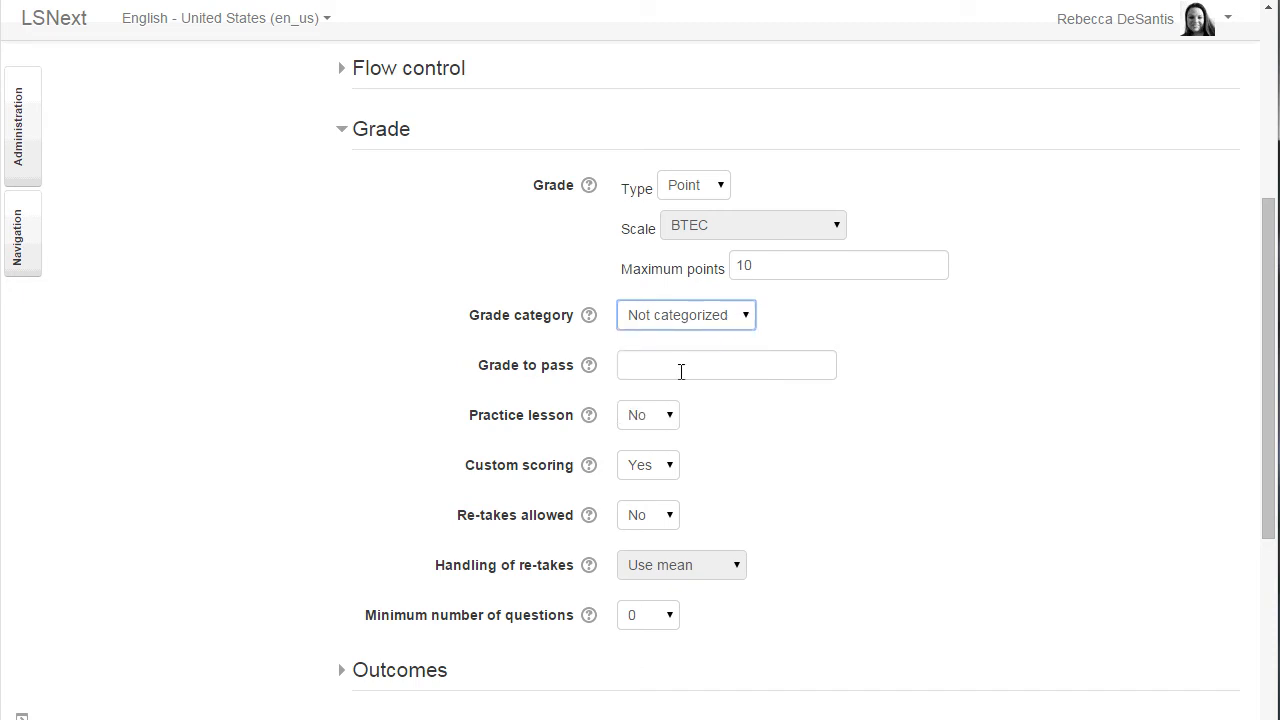
pyautogui.moveTo(673, 415)
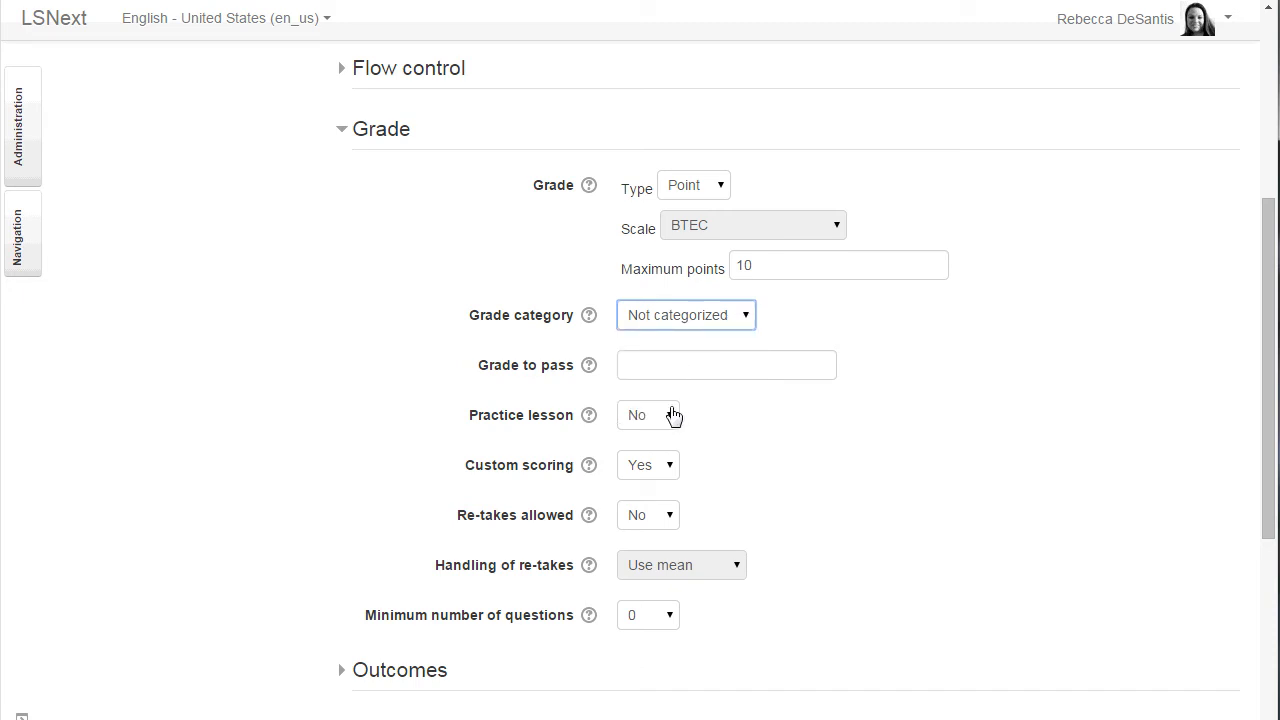
pyautogui.moveTo(667, 470)
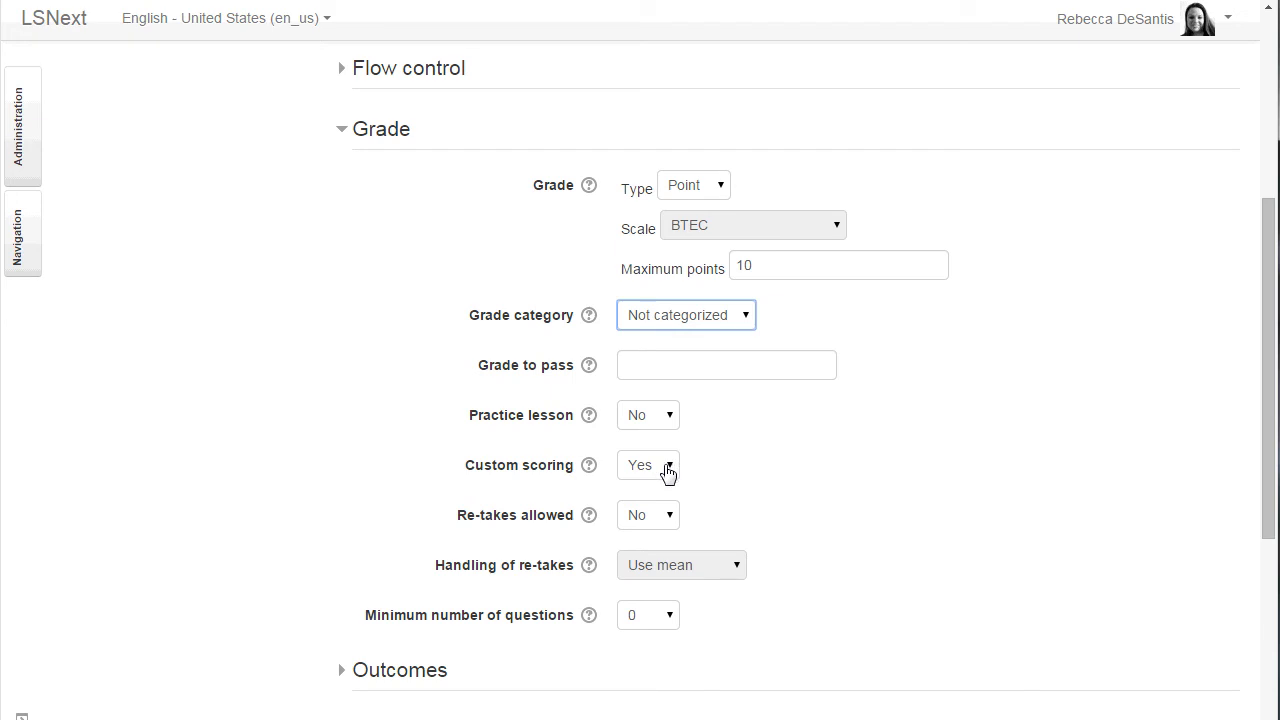
pyautogui.moveTo(668, 488)
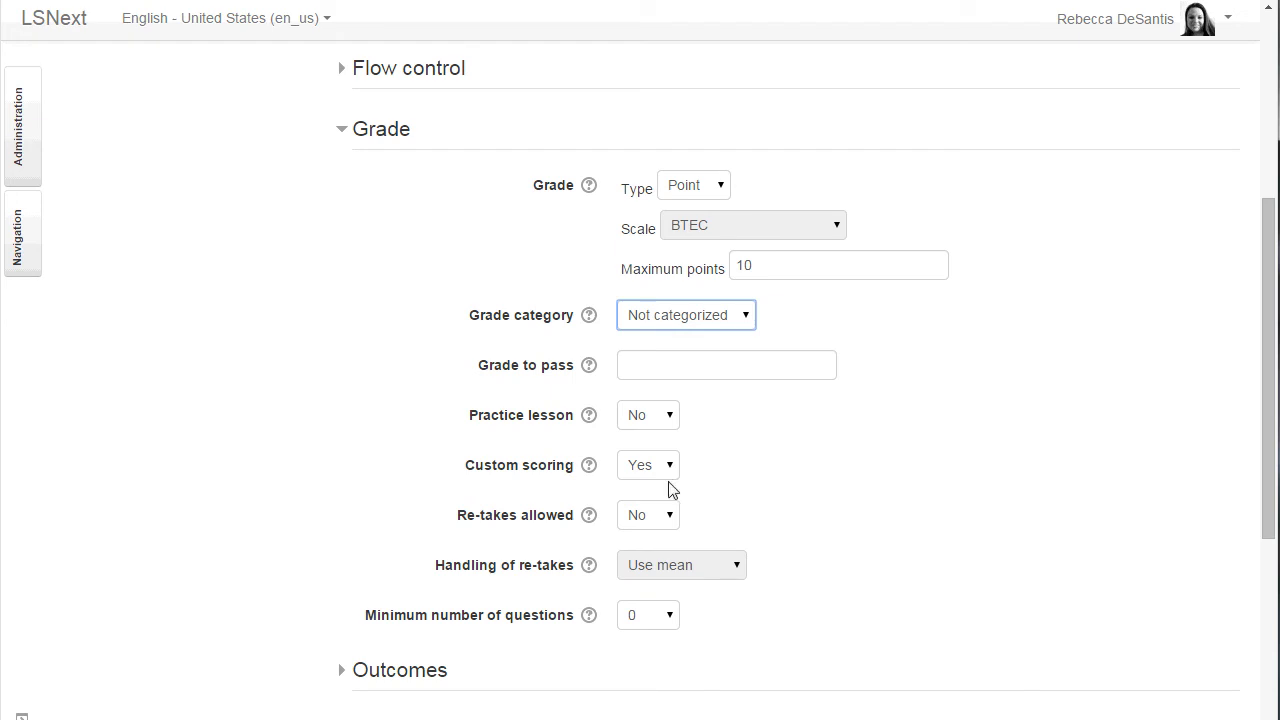
pyautogui.moveTo(668, 514)
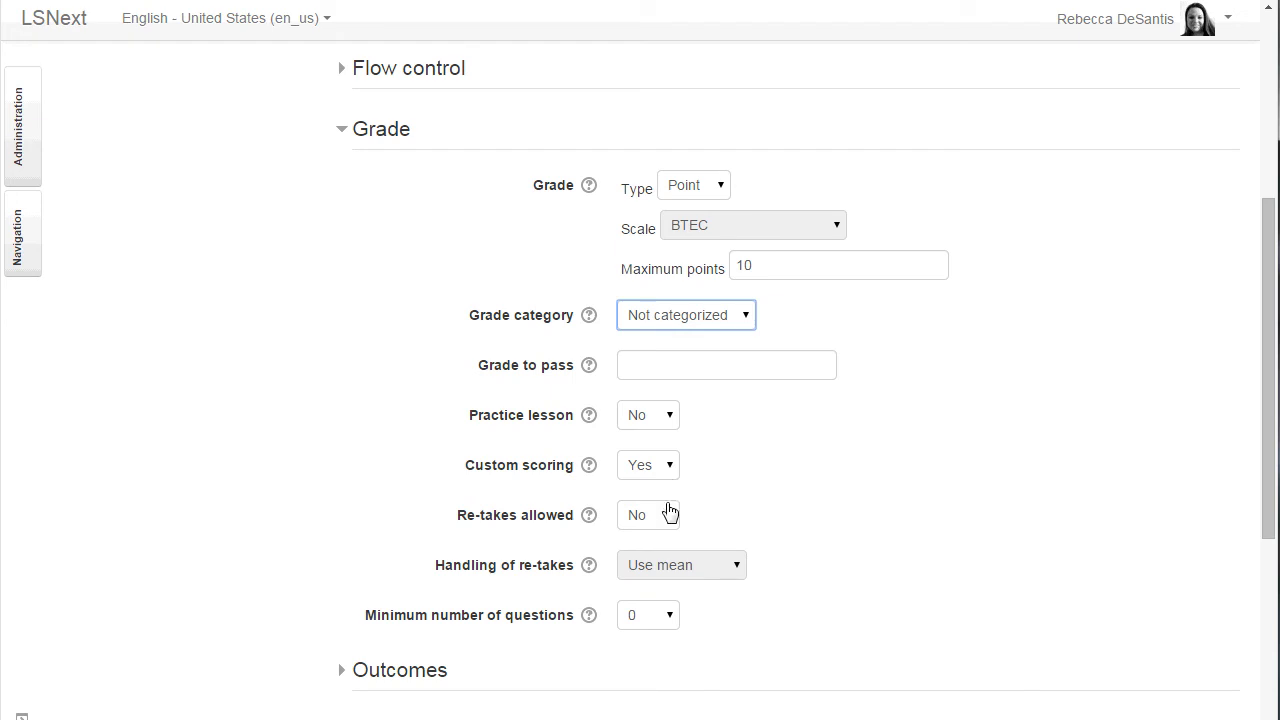
# Allow re-takes and handle them using the maximum attempt score
pyautogui.click(648, 514)
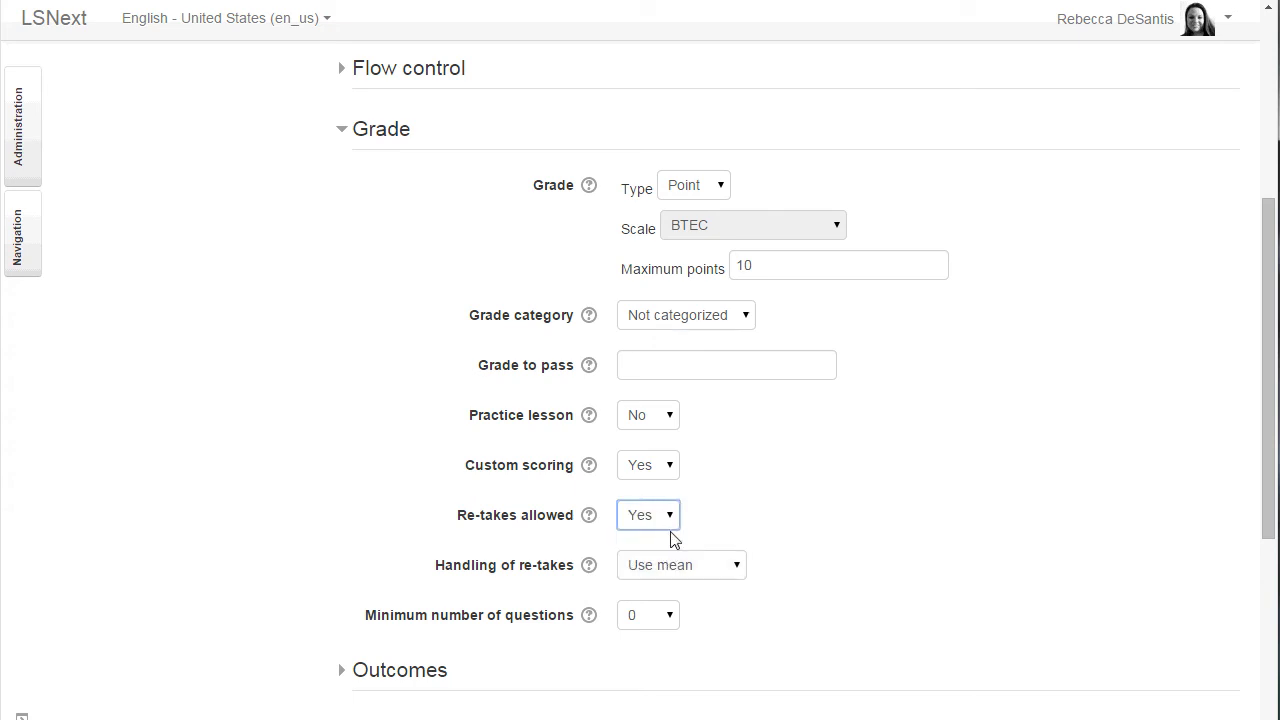
pyautogui.click(681, 564)
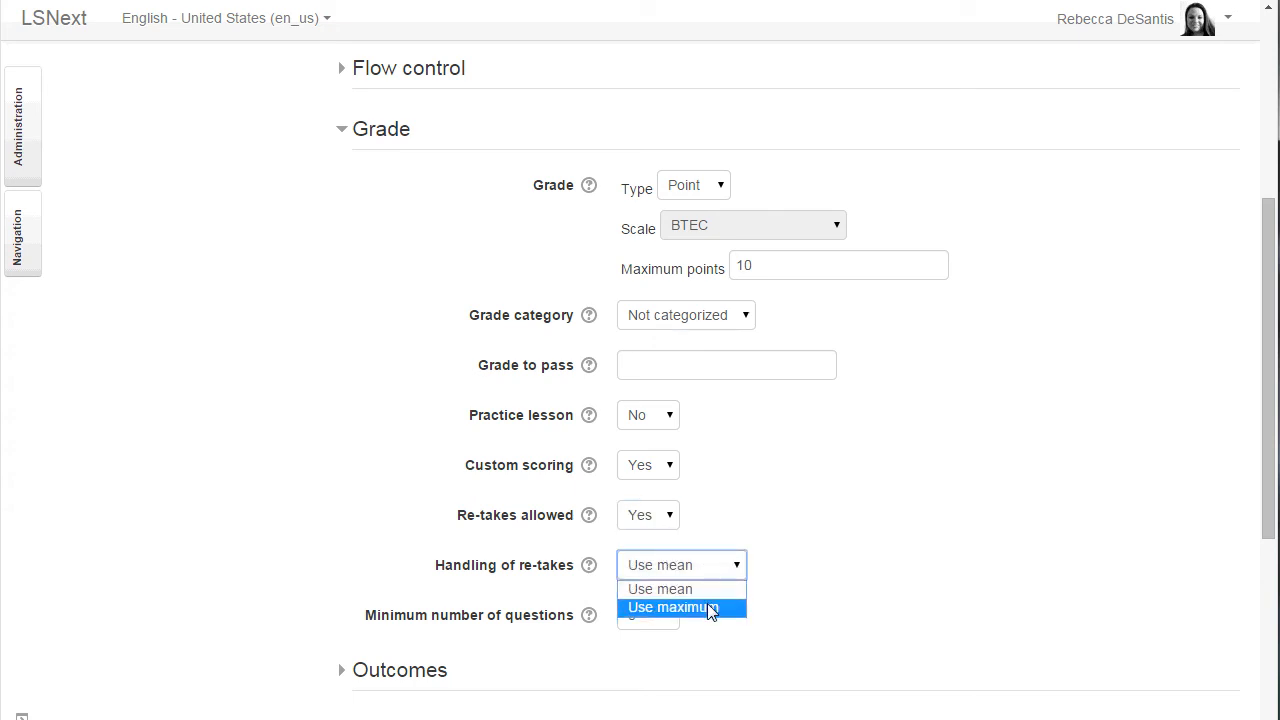
pyautogui.click(683, 607)
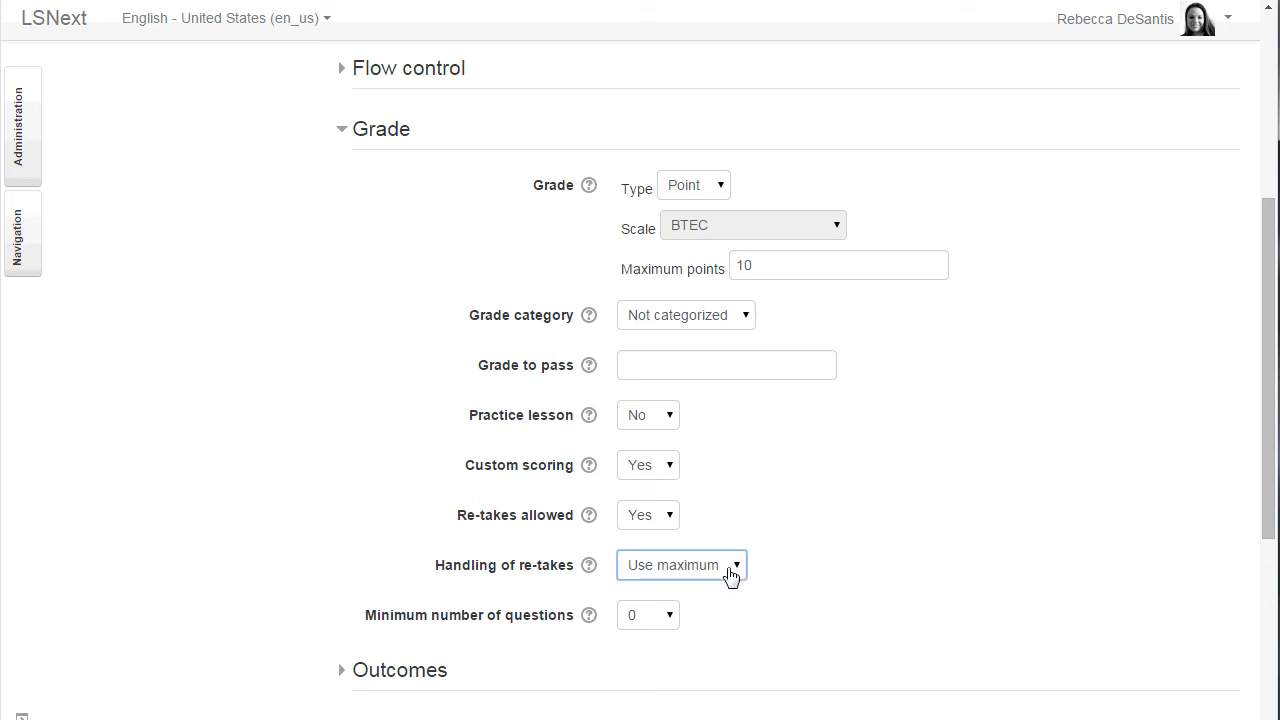
pyautogui.moveTo(687, 598)
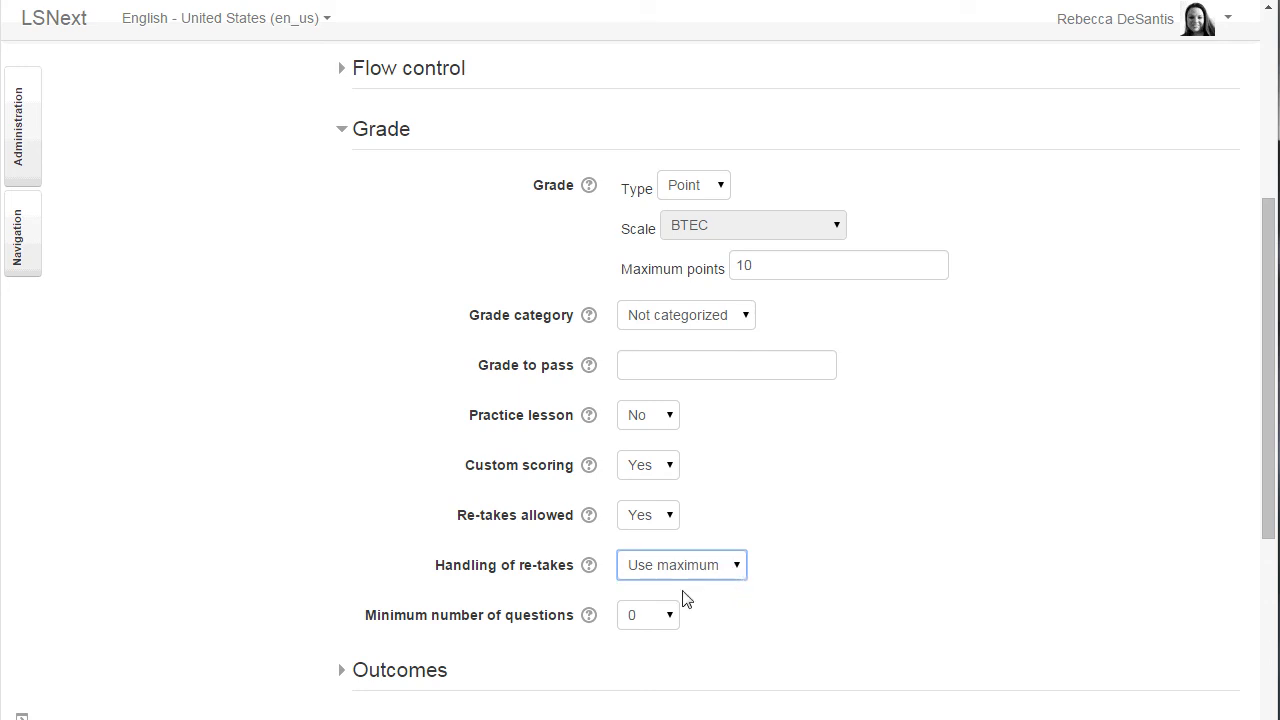
pyautogui.moveTo(668, 620)
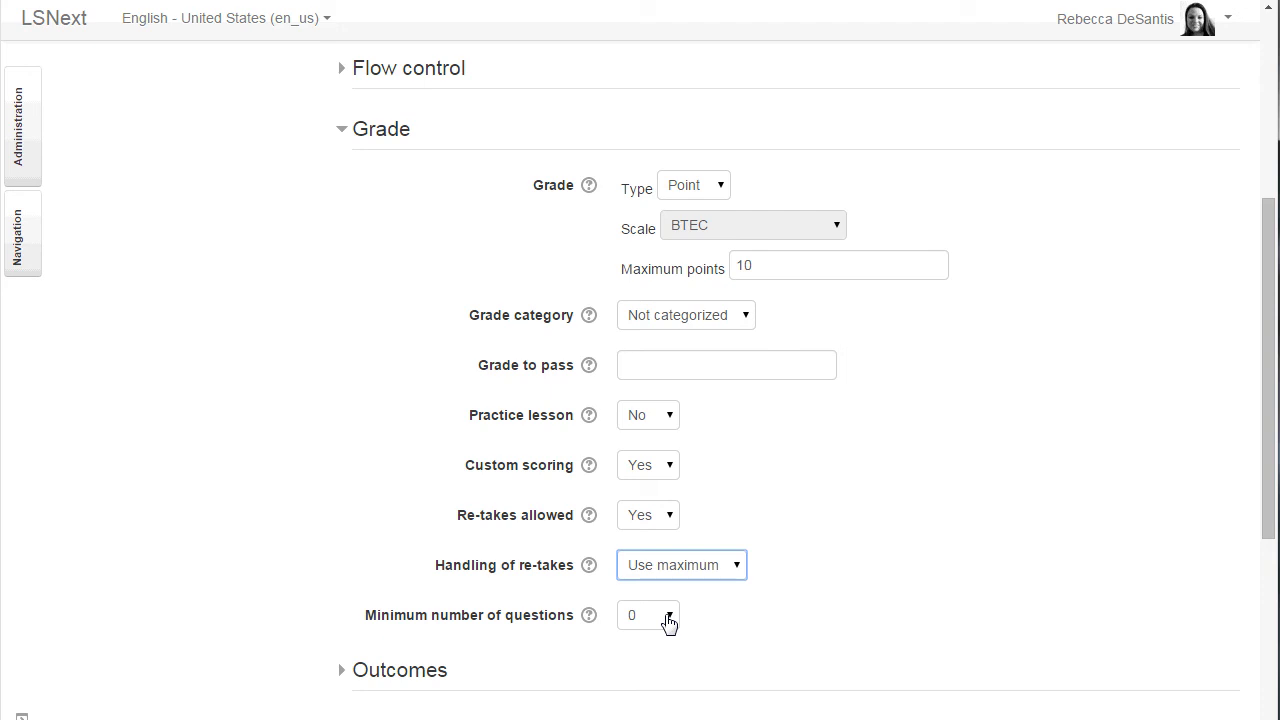
pyautogui.click(647, 615)
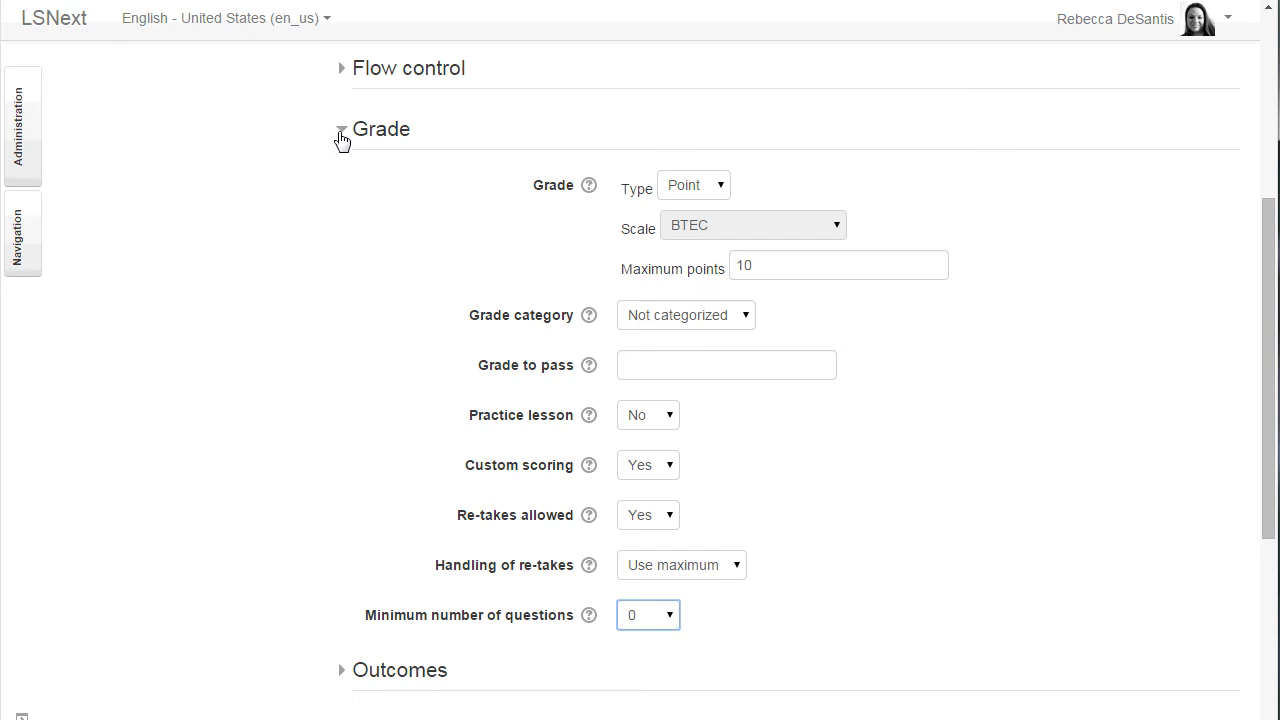
# Require view and a grade for activity completion, then save and display Sample Lesson
pyautogui.click(341, 129)
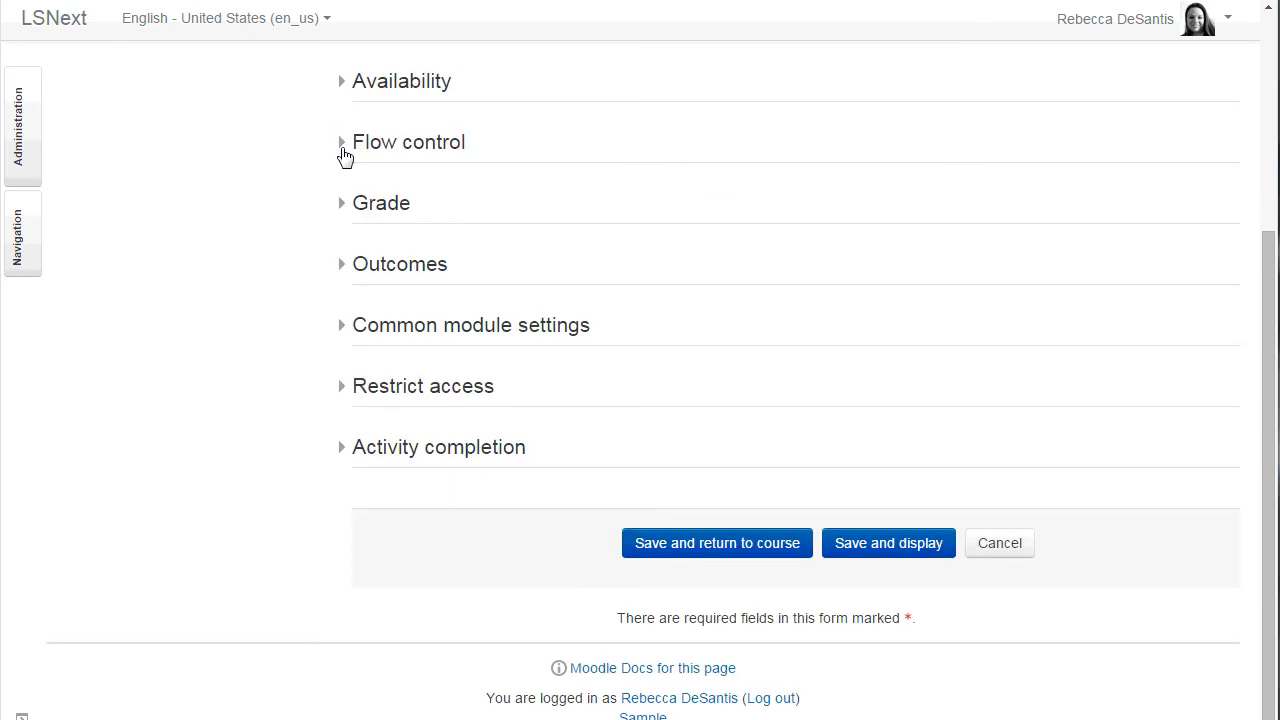
pyautogui.moveTo(356, 224)
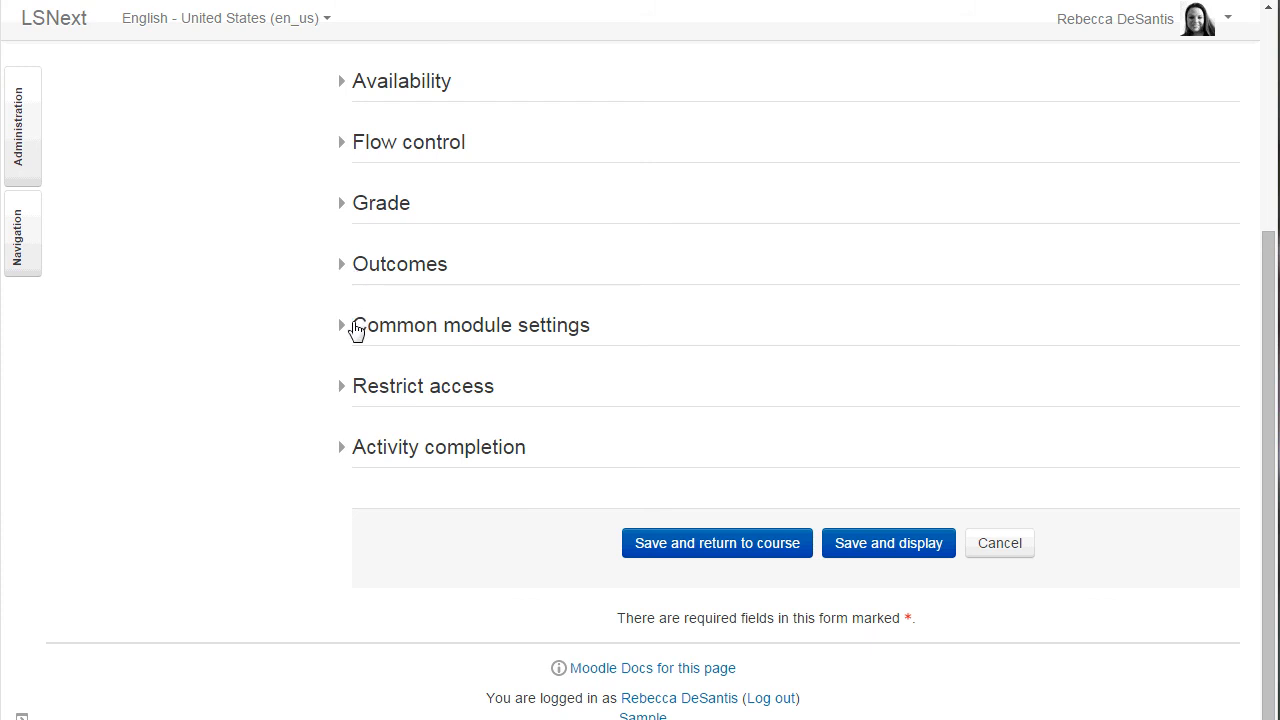
pyautogui.moveTo(350, 450)
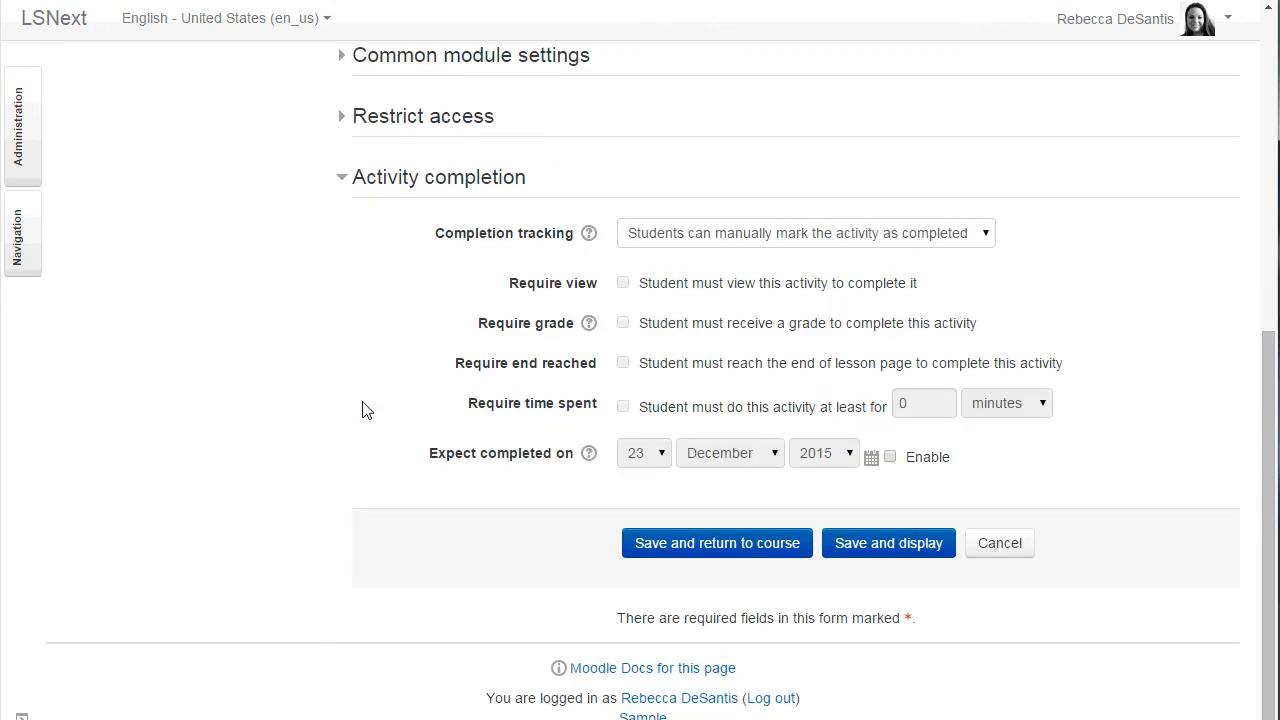
pyautogui.click(805, 232)
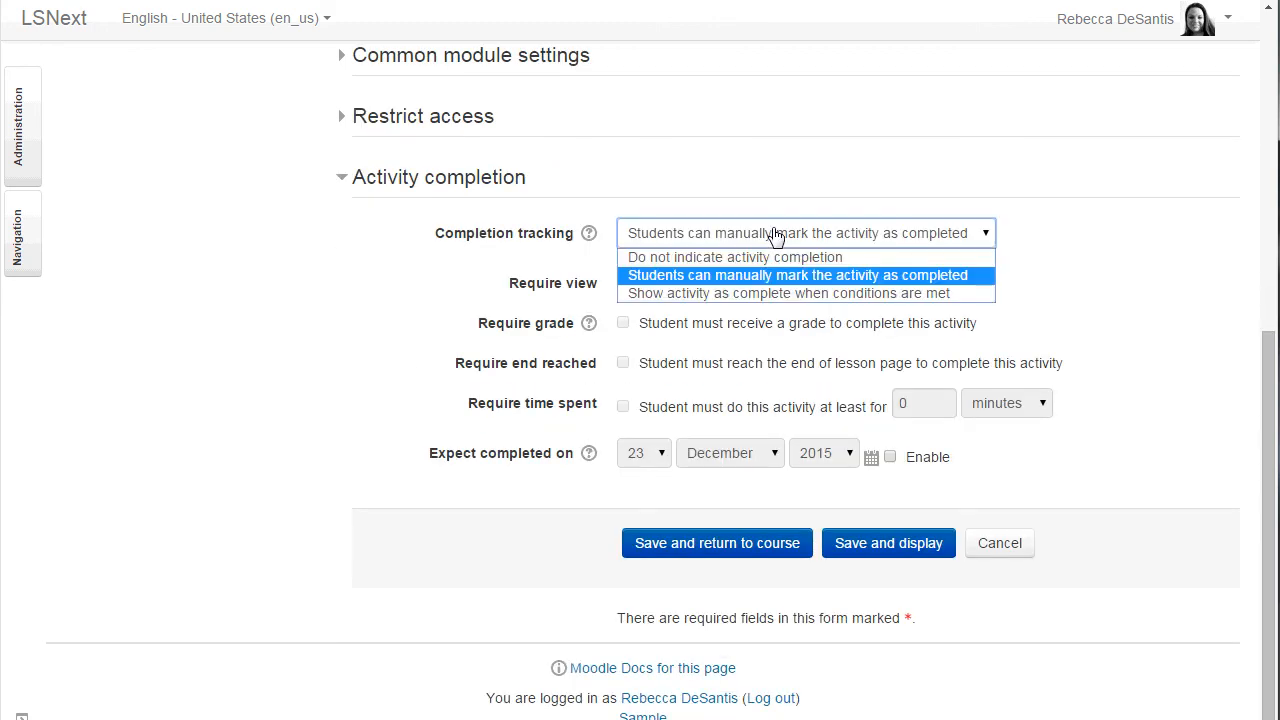
pyautogui.click(786, 293)
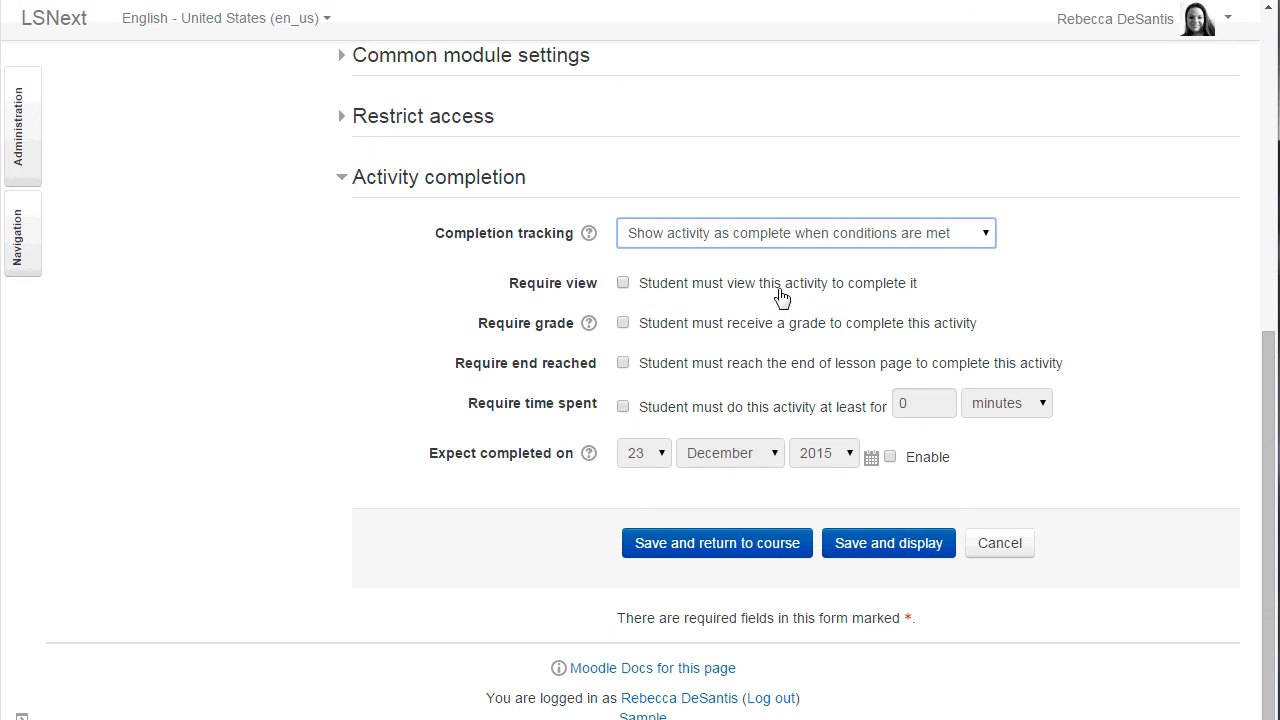
pyautogui.click(623, 282)
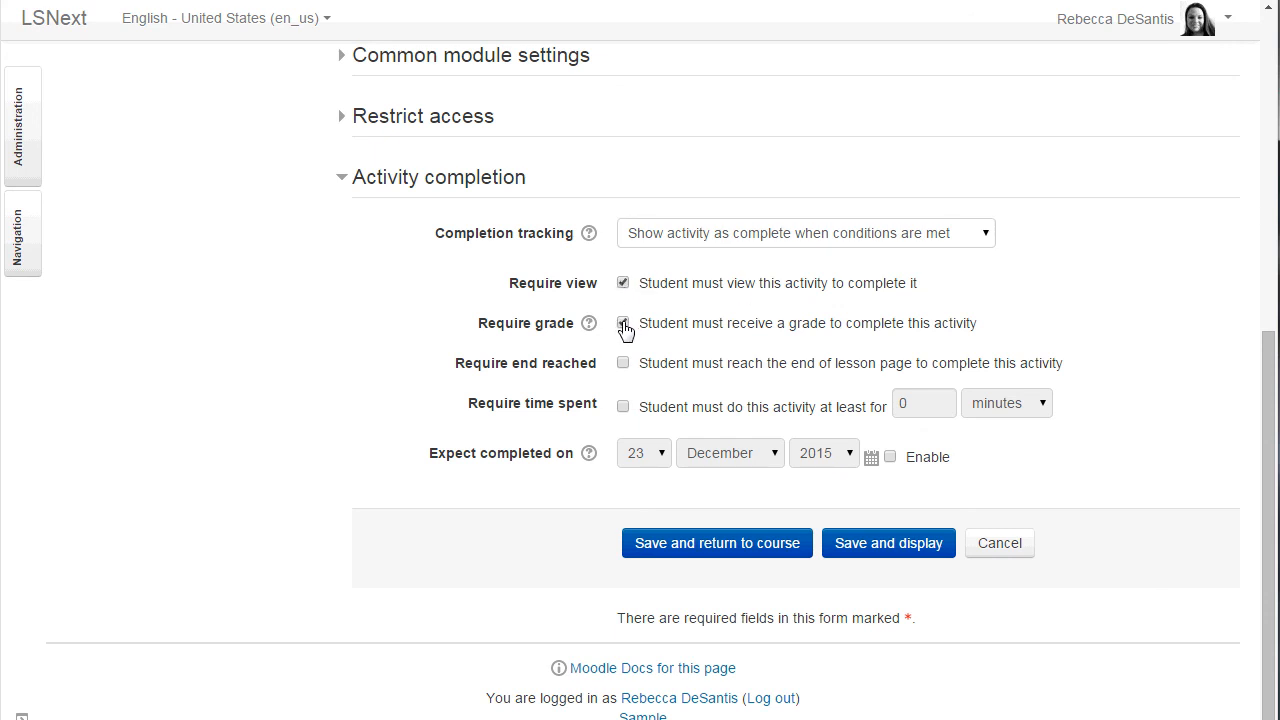
pyautogui.click(623, 322)
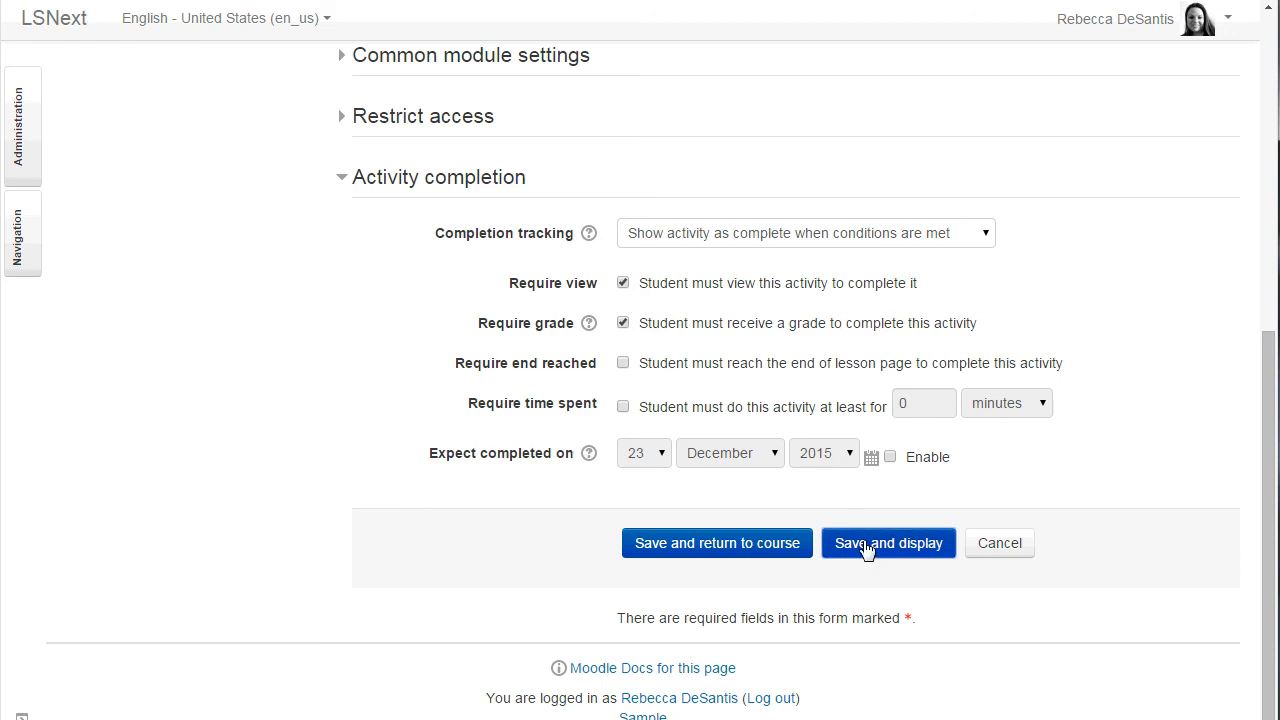
pyautogui.click(888, 543)
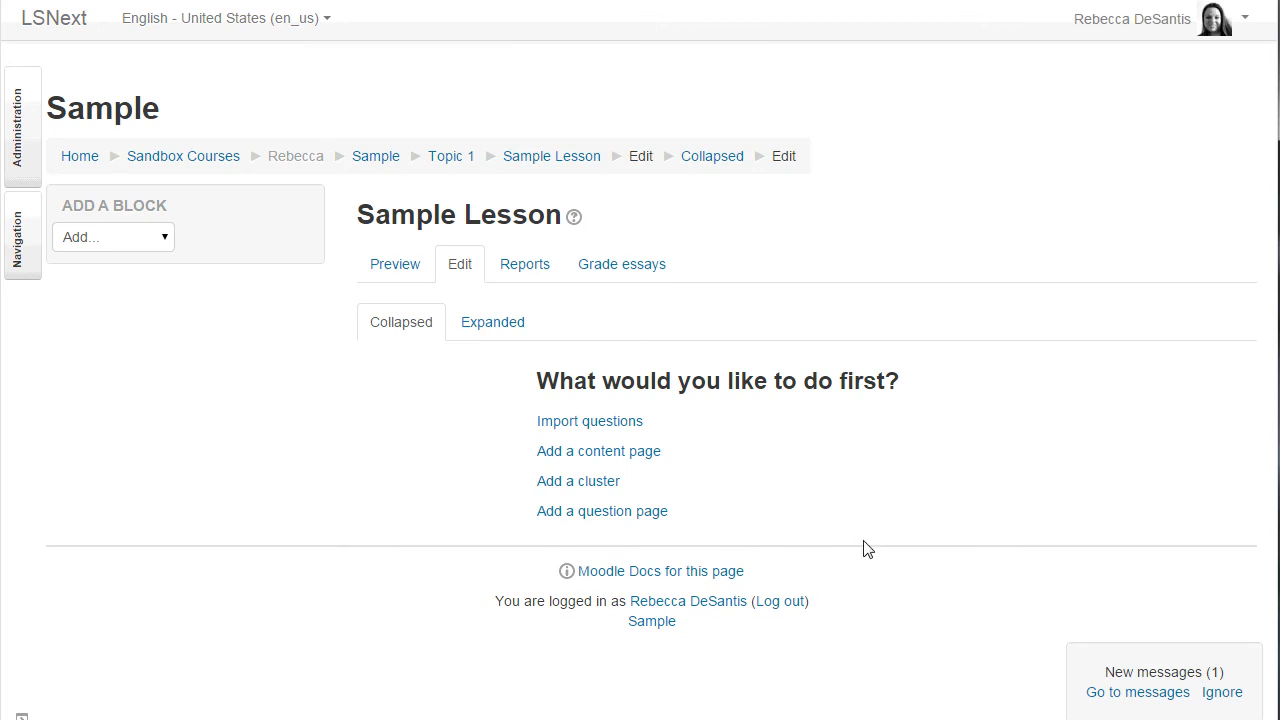